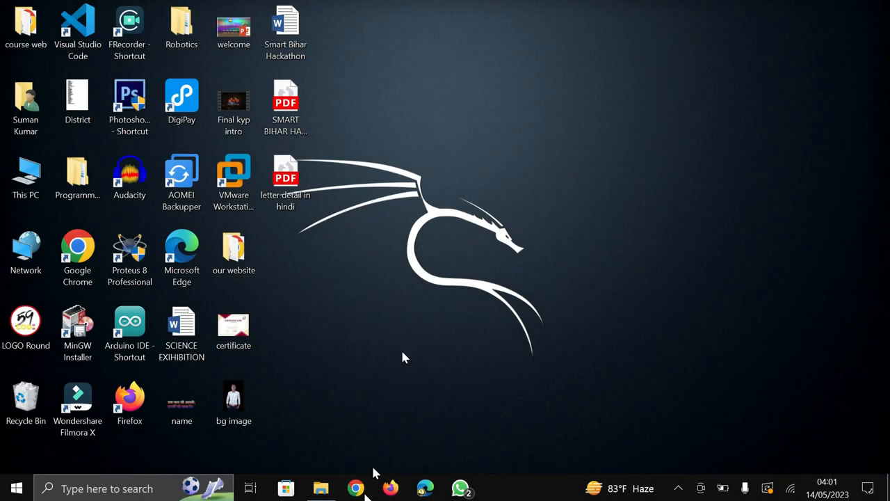
Launch Chrome and run the saved Google search for 'pycharm download'.
click(356, 487)
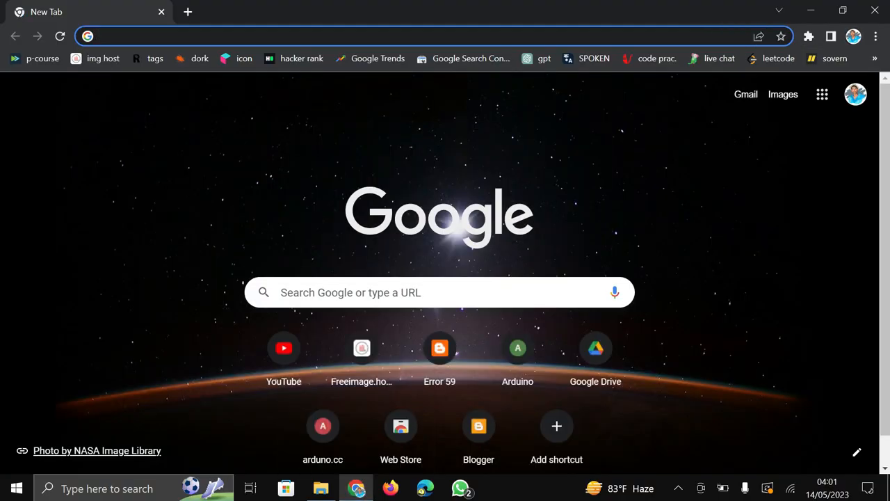
click(279, 36)
text(p)
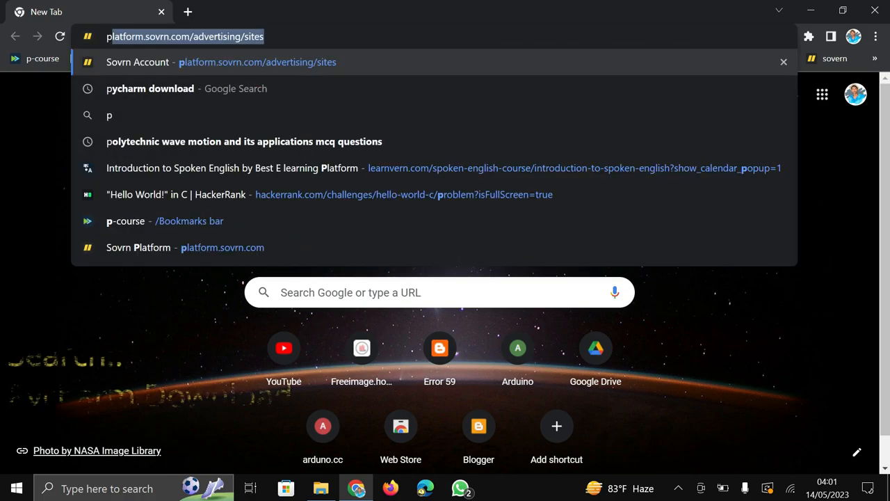
click(150, 89)
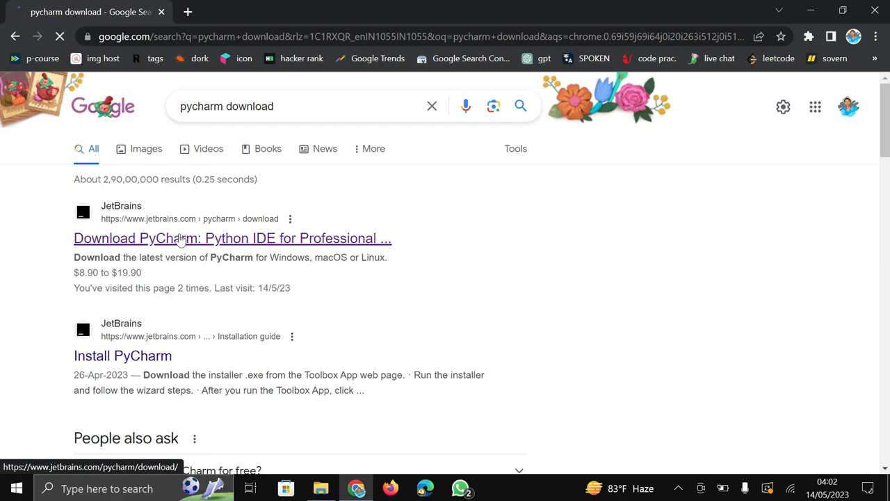
Open the JetBrains 'Download PyCharm' result and scroll to the edition choices.
click(232, 238)
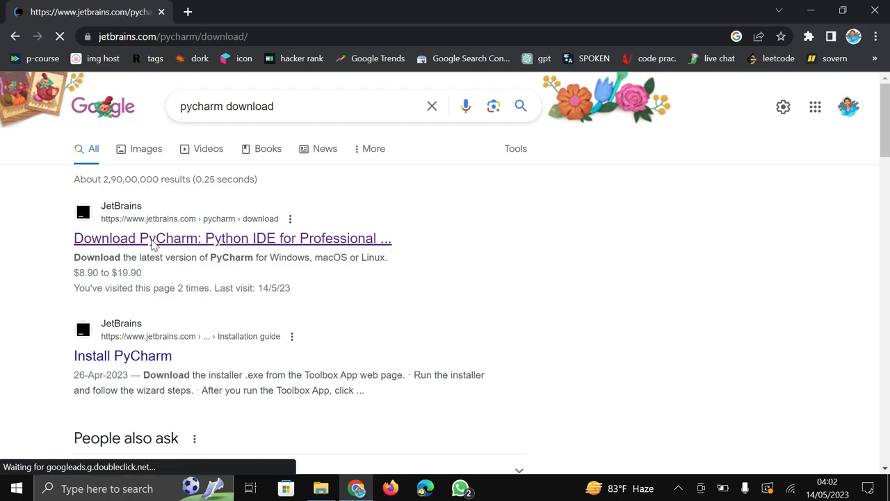
click(233, 238)
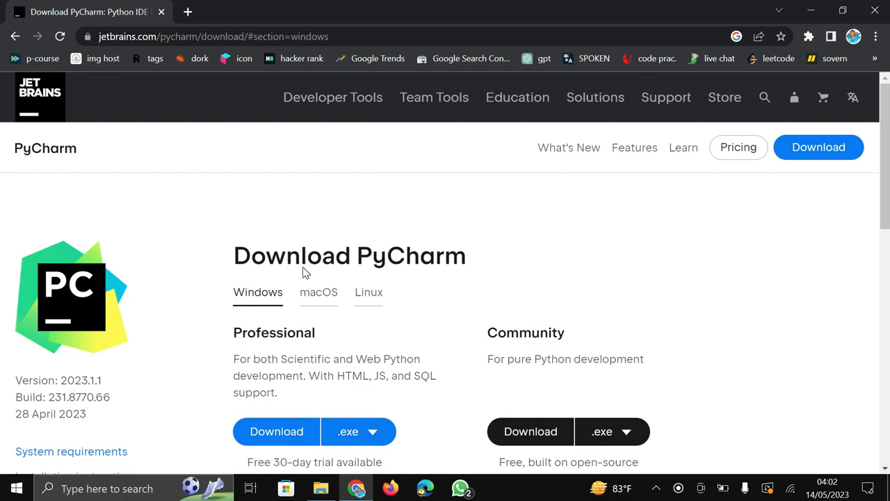
scroll(down, 3)
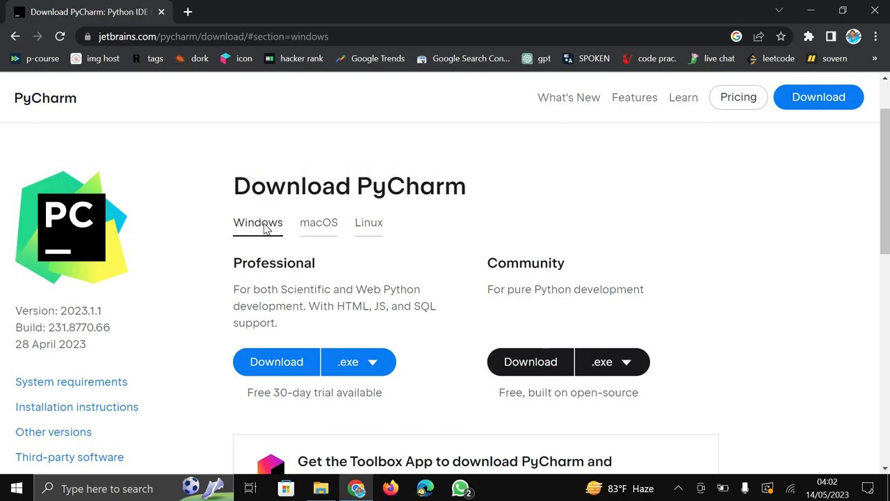
Keep the Windows downloads tab and review the Professional and Community edition descriptions.
double_click(273, 263)
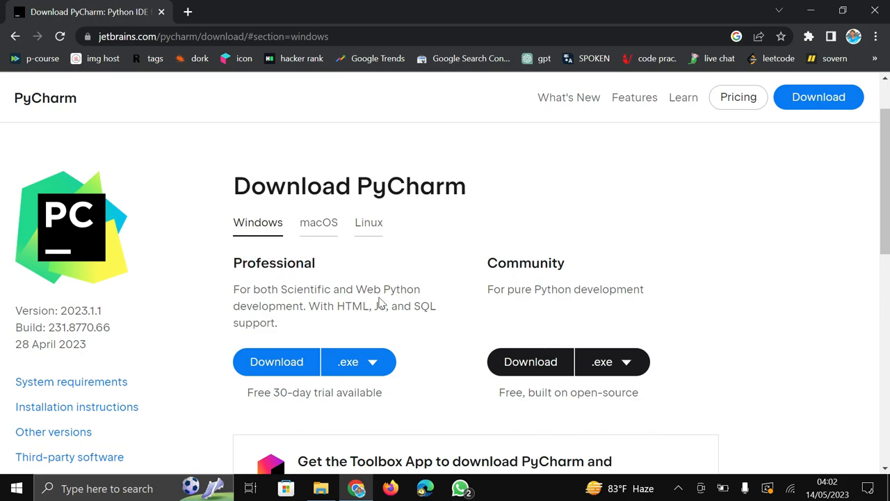
mouse_move(411, 270)
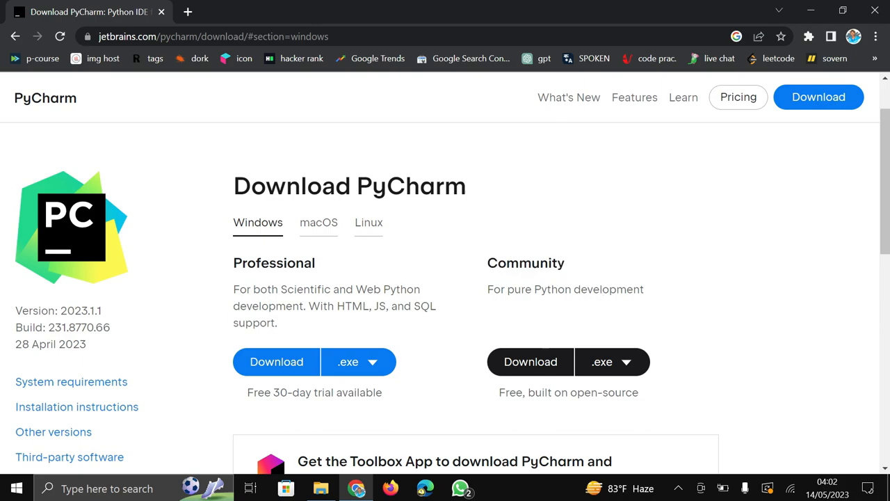
double_click(269, 263)
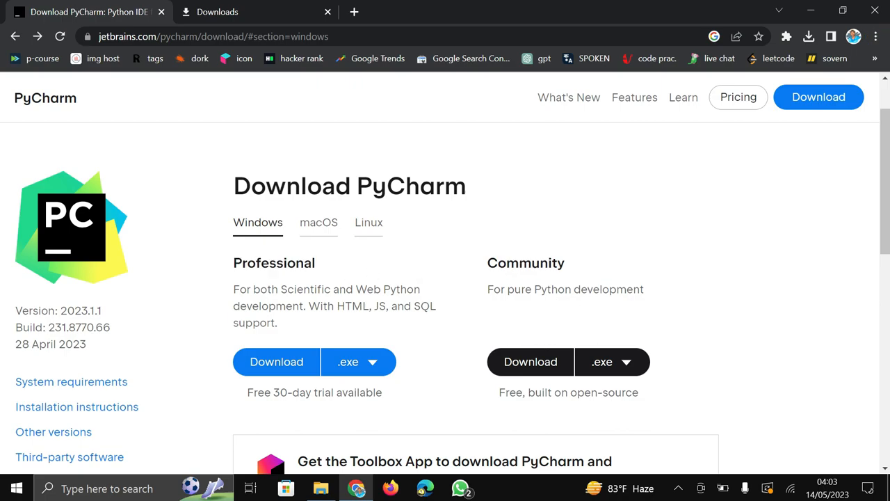
mouse_move(323, 271)
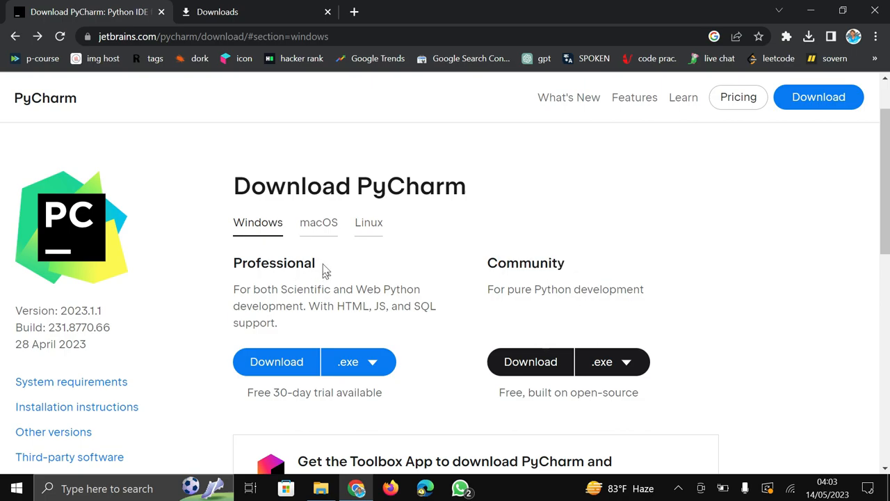
double_click(273, 261)
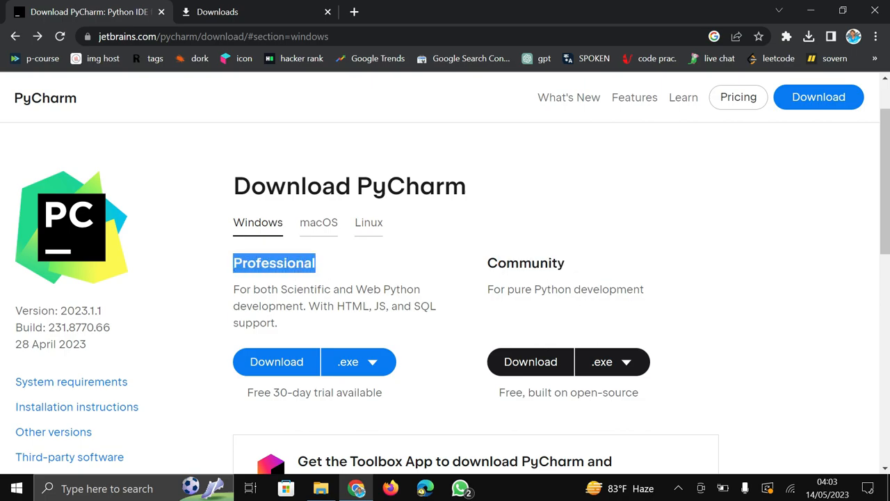
double_click(380, 306)
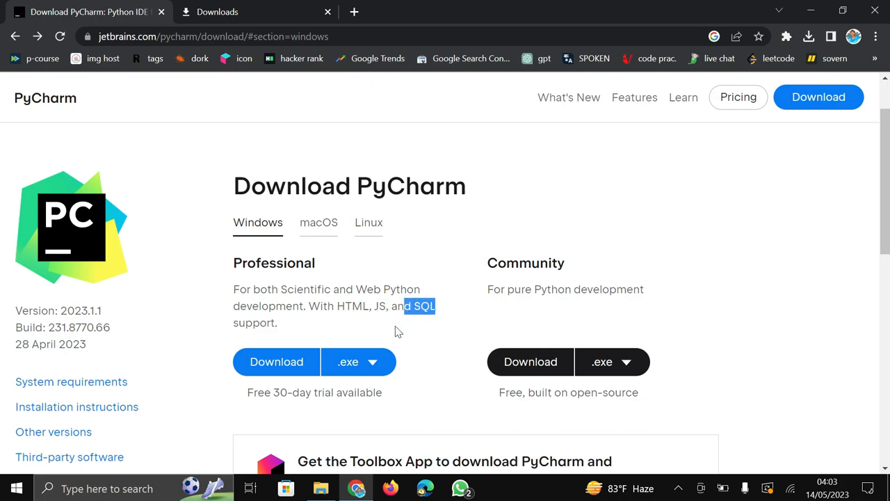
mouse_move(374, 326)
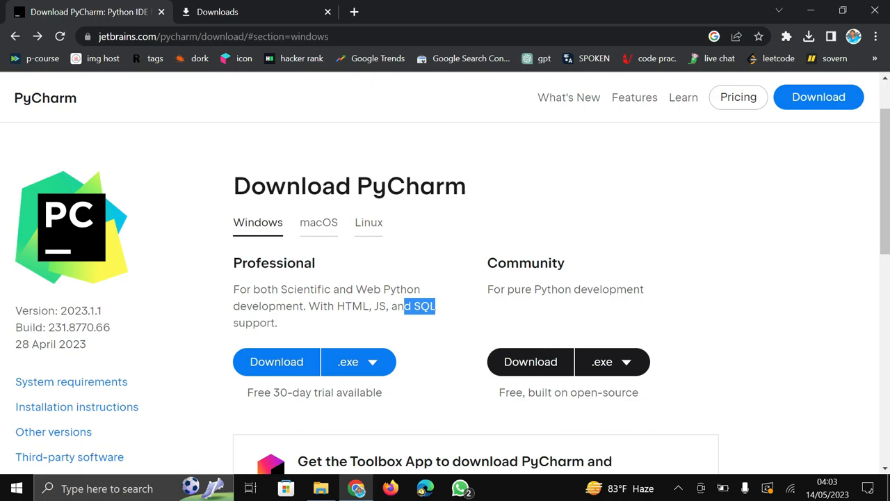
mouse_move(542, 291)
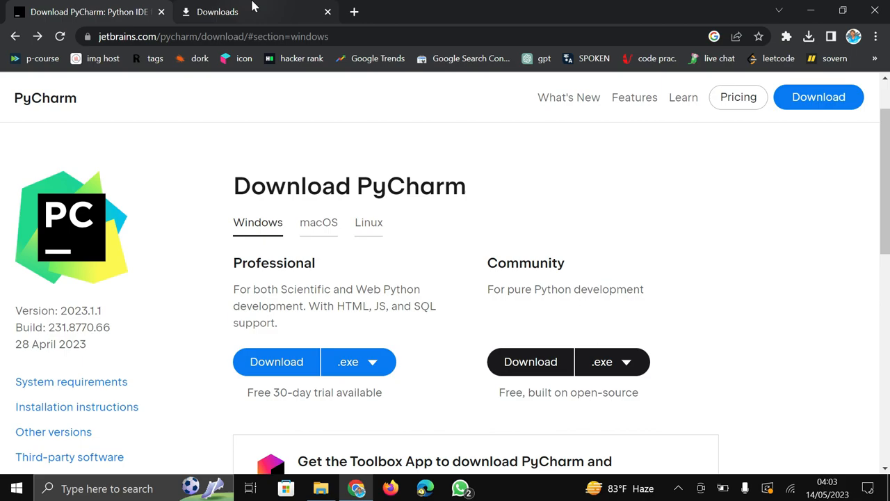
Show pycharm-community-2023.1.1.exe in the Downloads folder and select it.
click(217, 11)
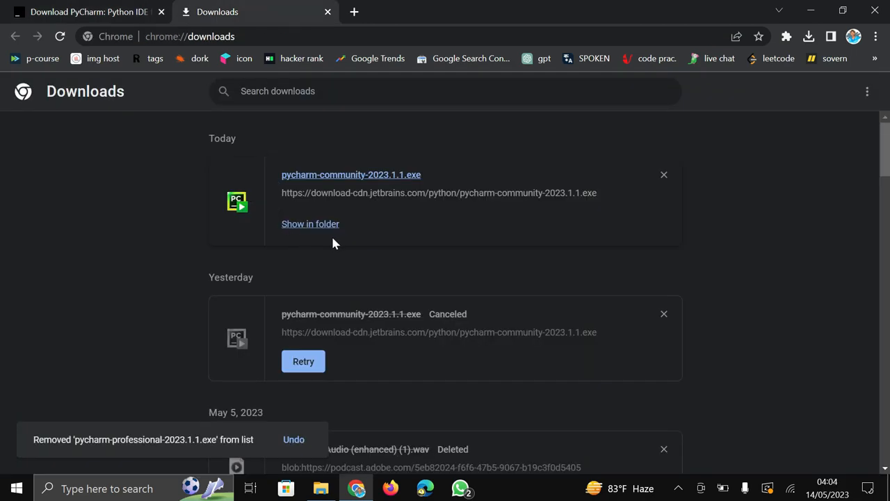
mouse_move(310, 223)
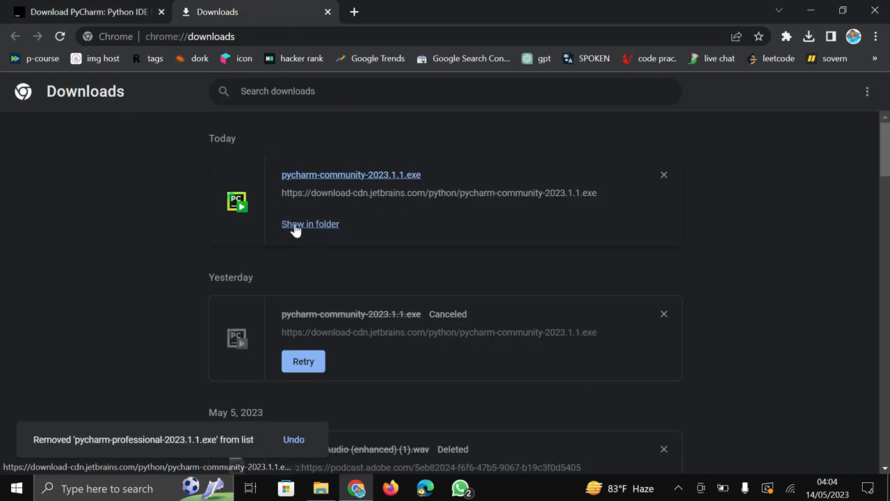
mouse_move(310, 223)
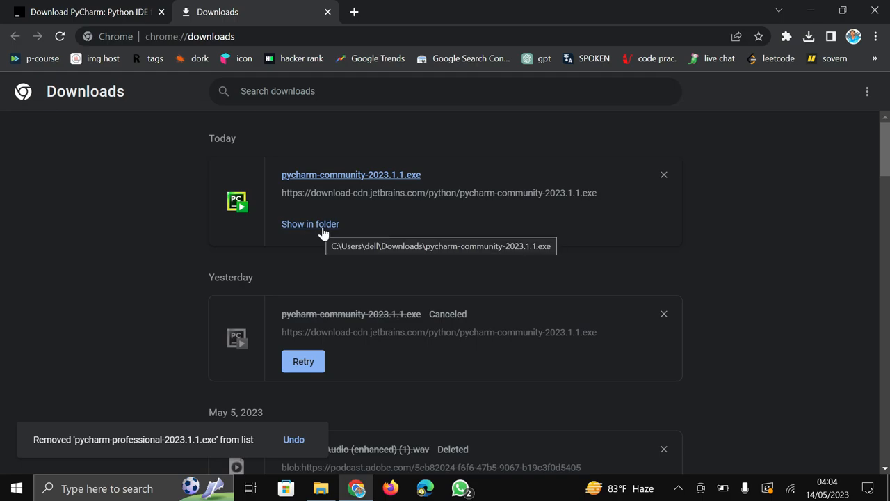
click(310, 223)
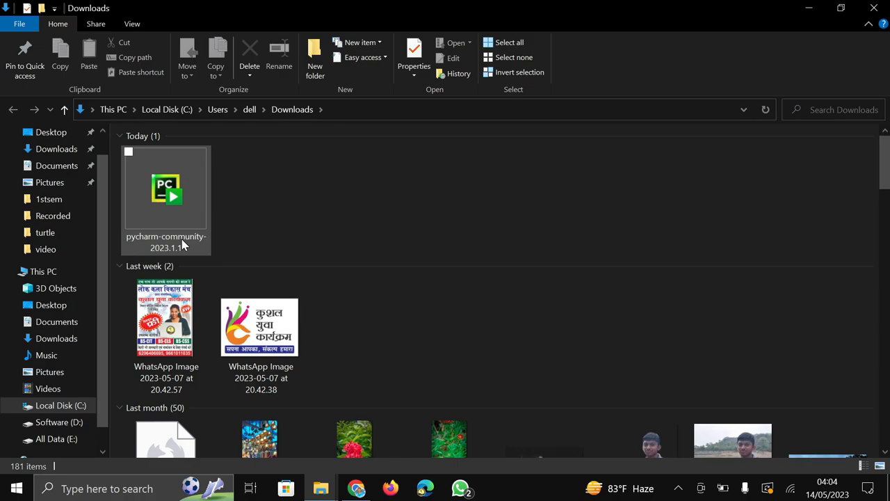
click(166, 187)
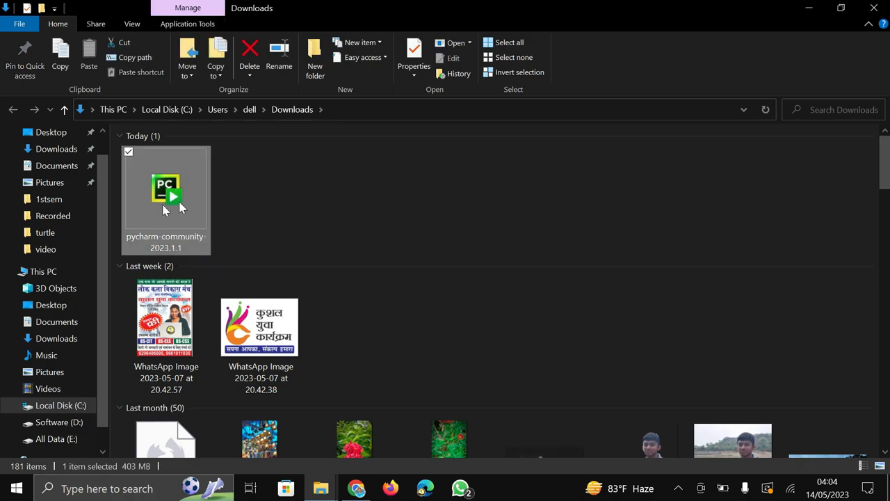
mouse_move(174, 198)
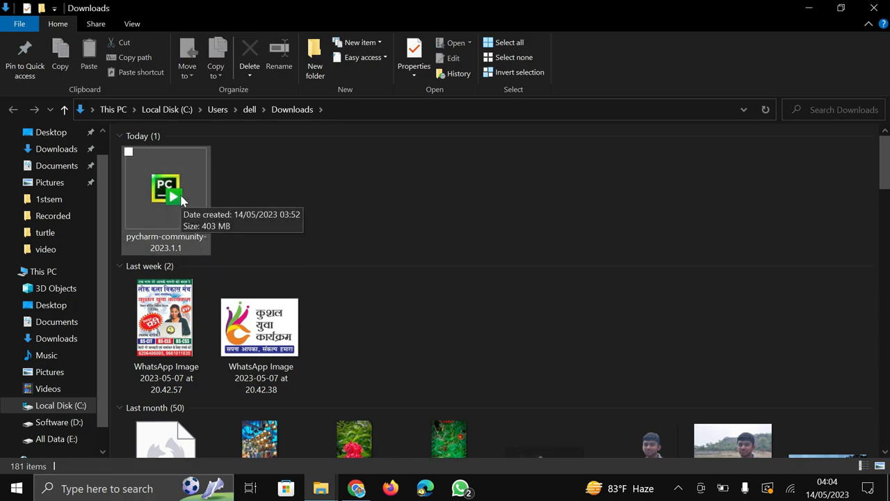
Launch the installer and accept the welcome page and default install location.
double_click(166, 188)
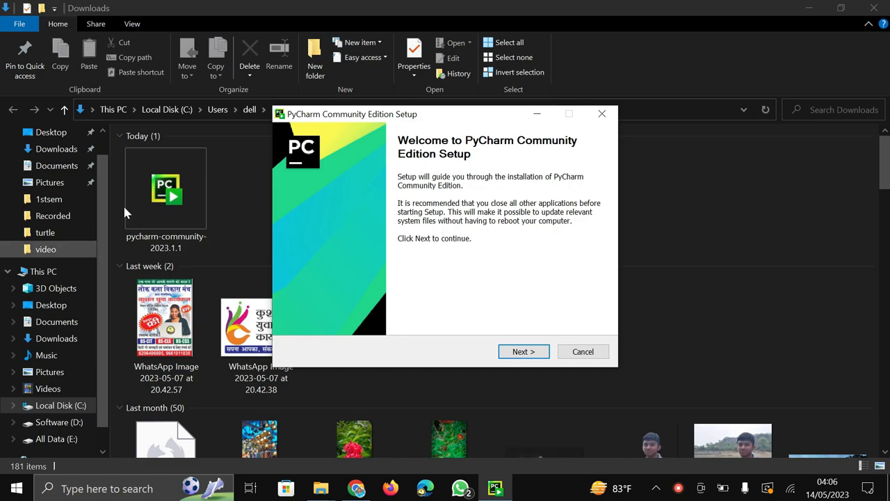
mouse_move(415, 326)
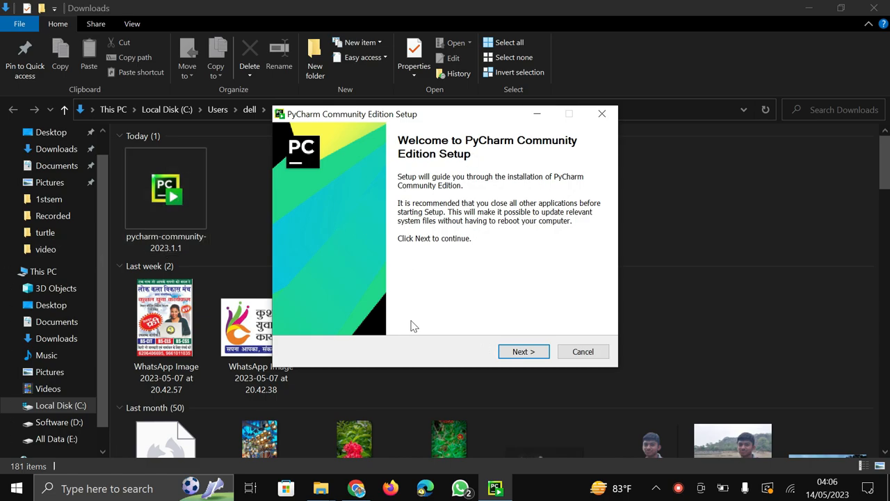
click(523, 351)
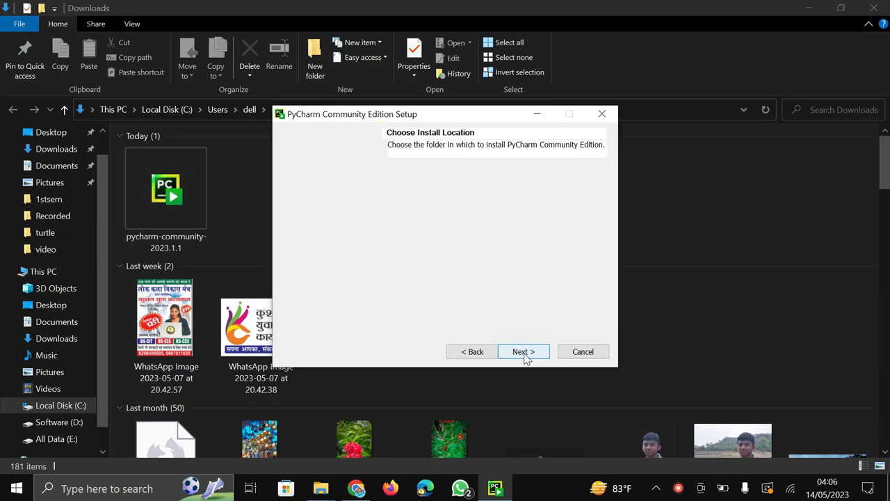
click(523, 351)
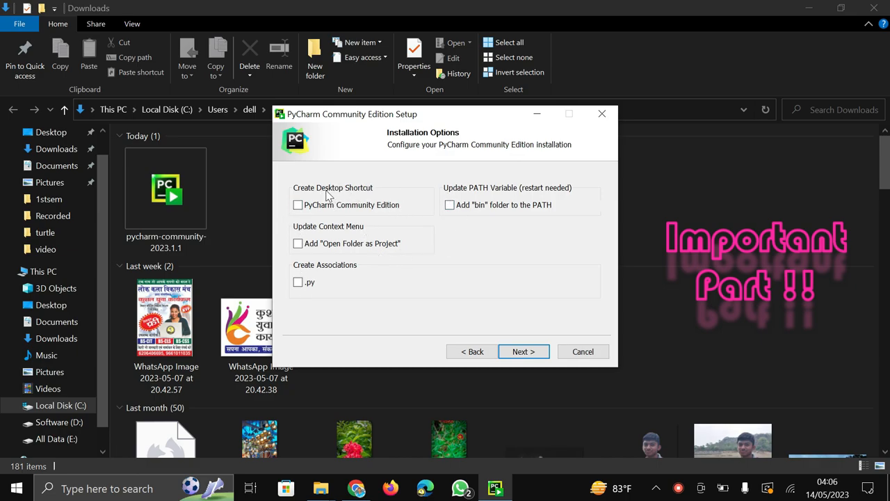
mouse_move(362, 195)
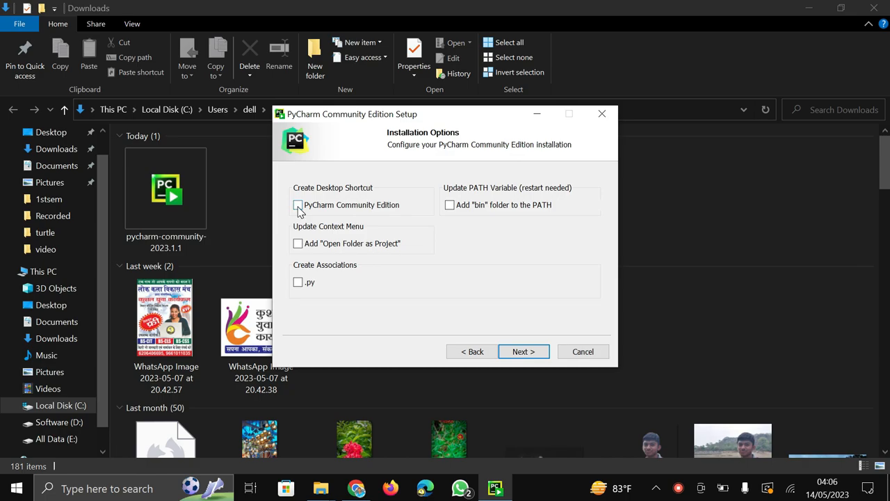
Enable desktop shortcut, Open Folder as Project, .py association and bin-to-PATH options, then continue.
click(297, 205)
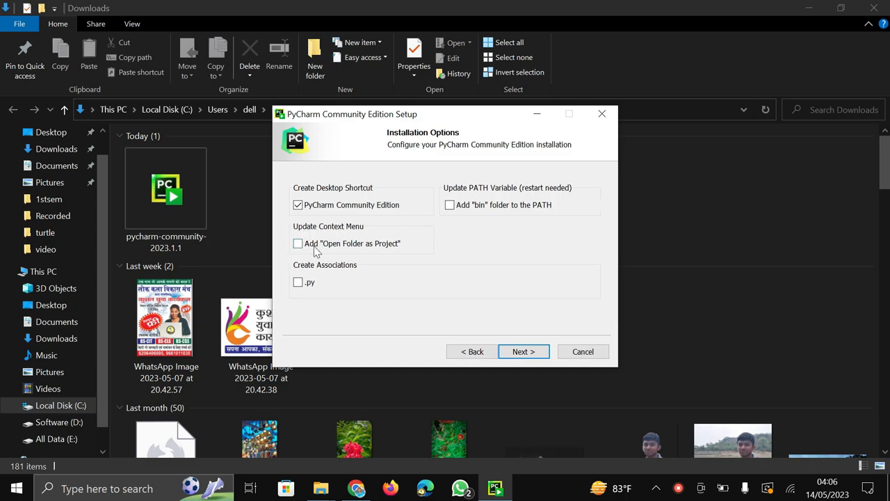
mouse_move(373, 245)
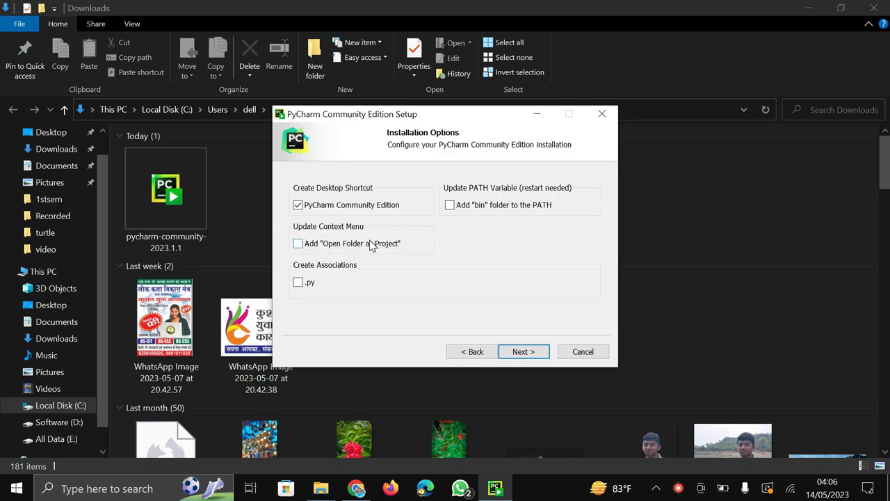
mouse_move(729, 283)
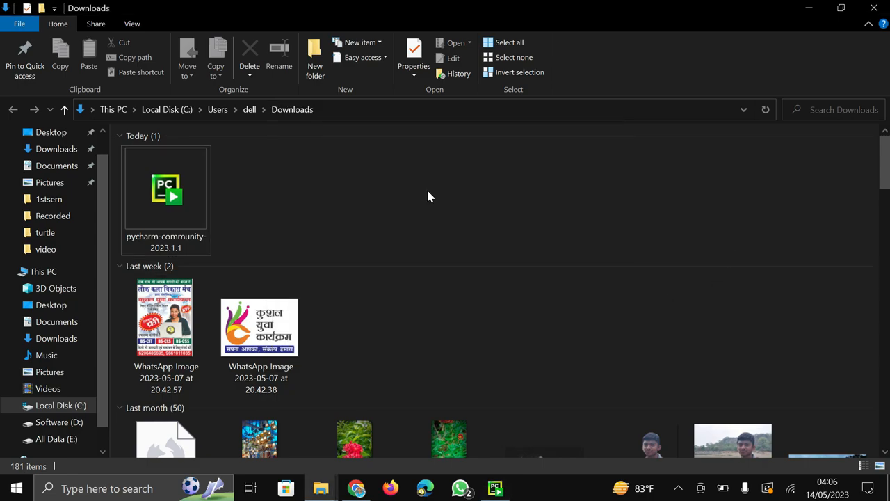
right_click(429, 196)
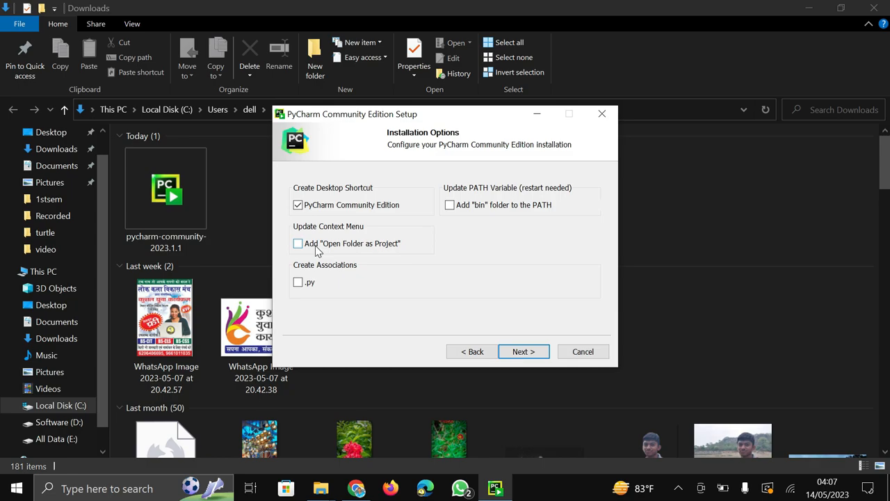
mouse_move(309, 252)
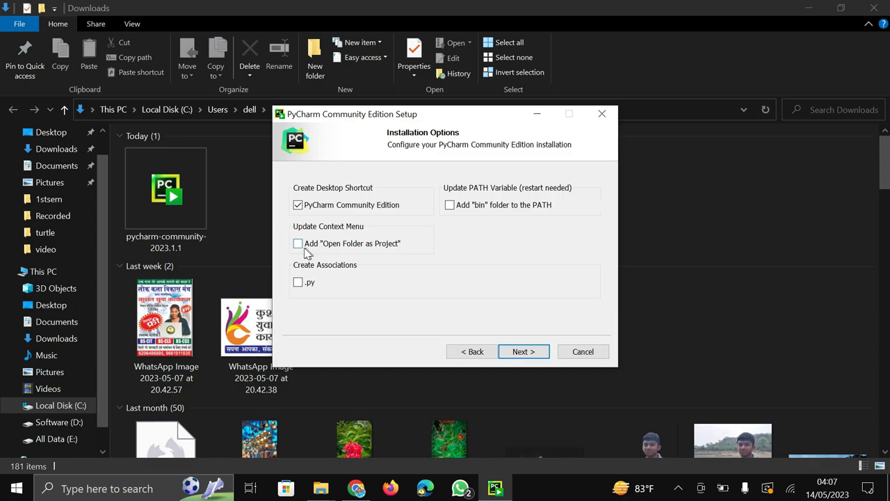
click(297, 244)
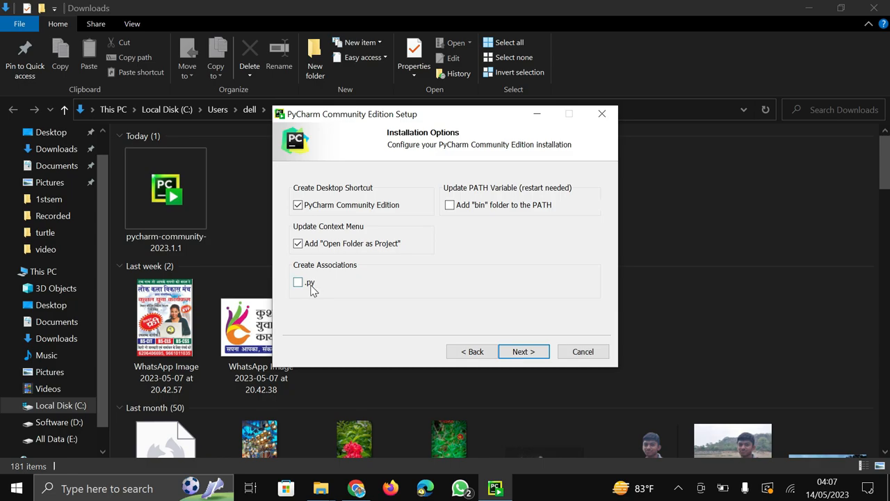
mouse_move(303, 291)
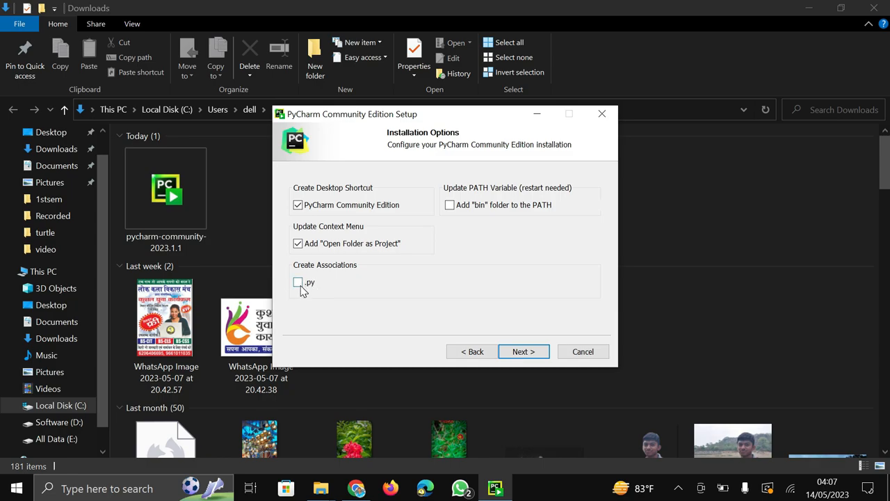
click(298, 282)
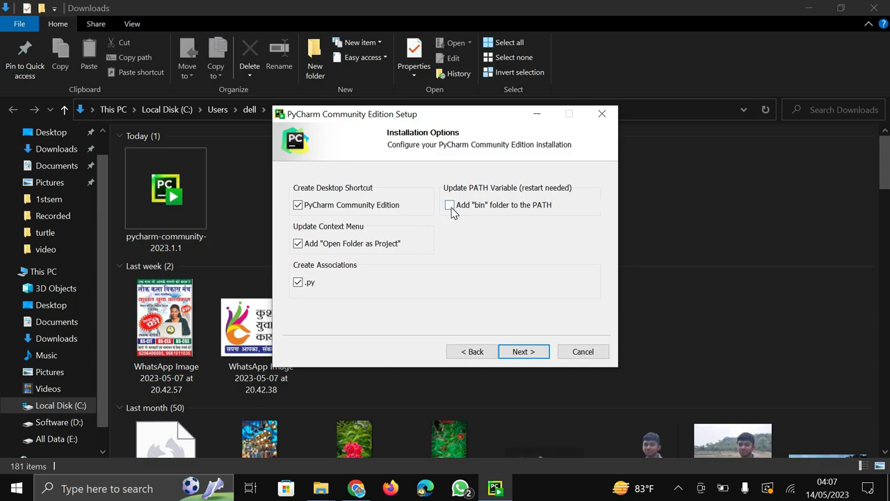
click(450, 204)
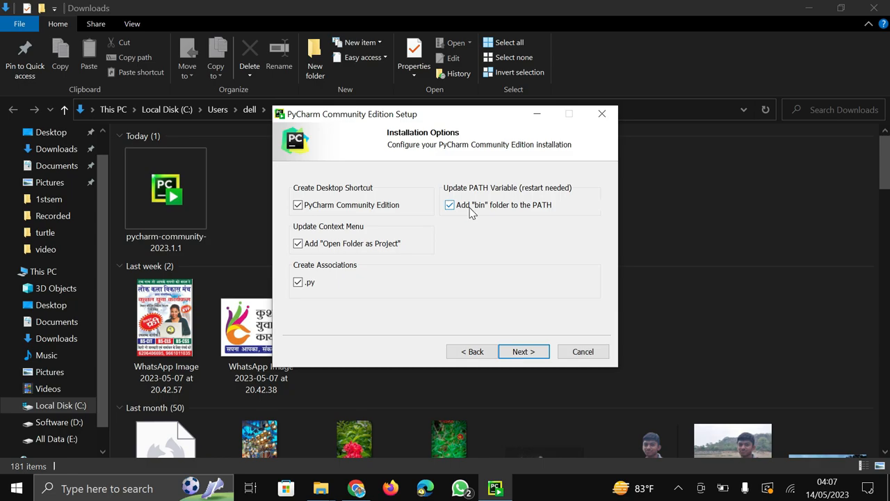
click(449, 205)
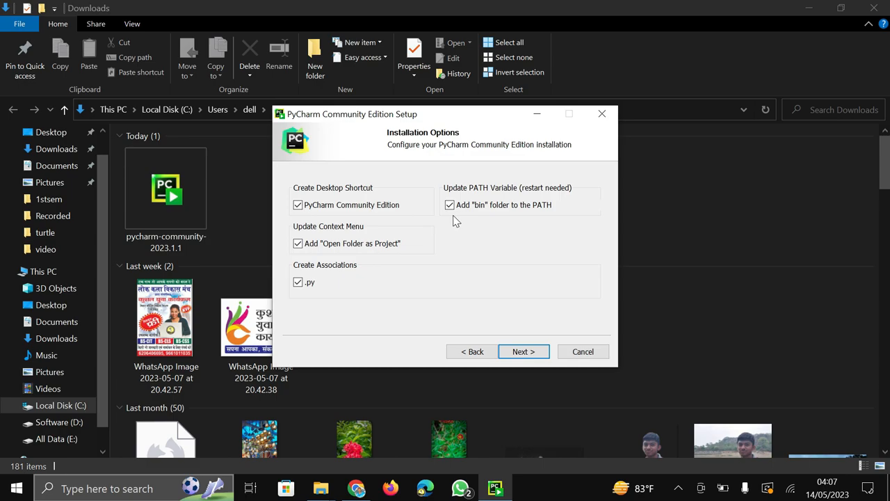
mouse_move(550, 215)
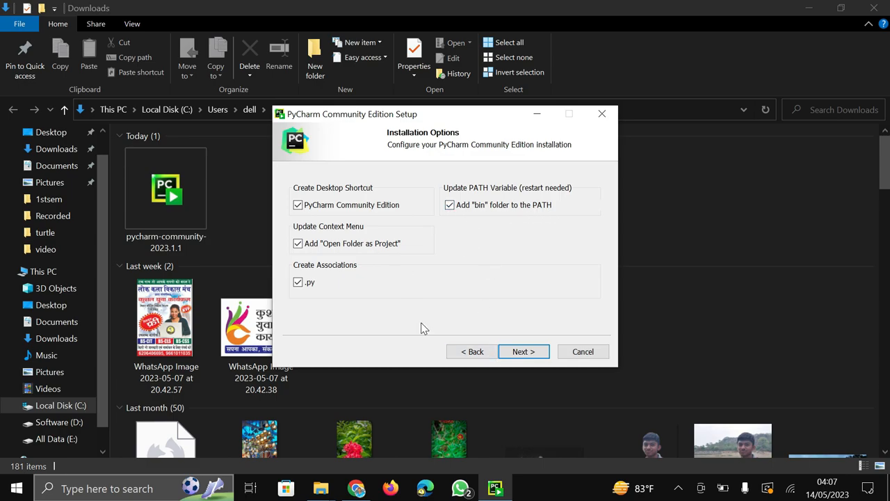
click(523, 351)
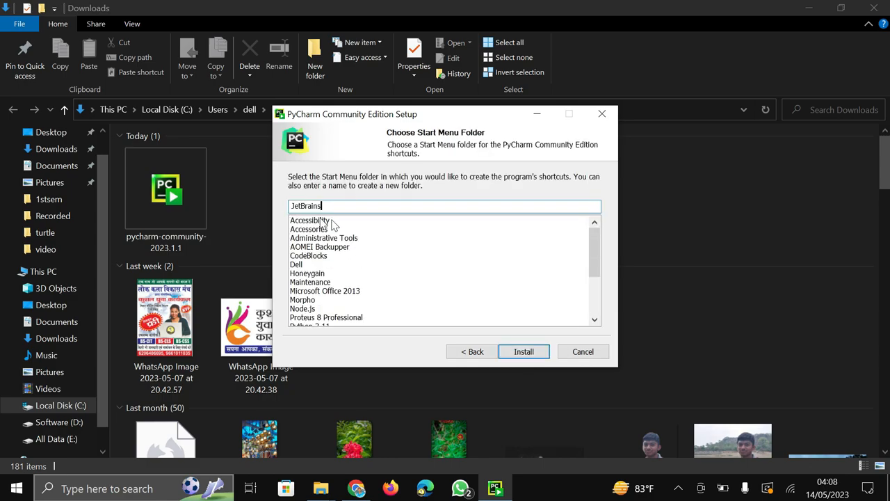
Install PyCharm under the default JetBrains start menu folder and wait for completion.
click(523, 351)
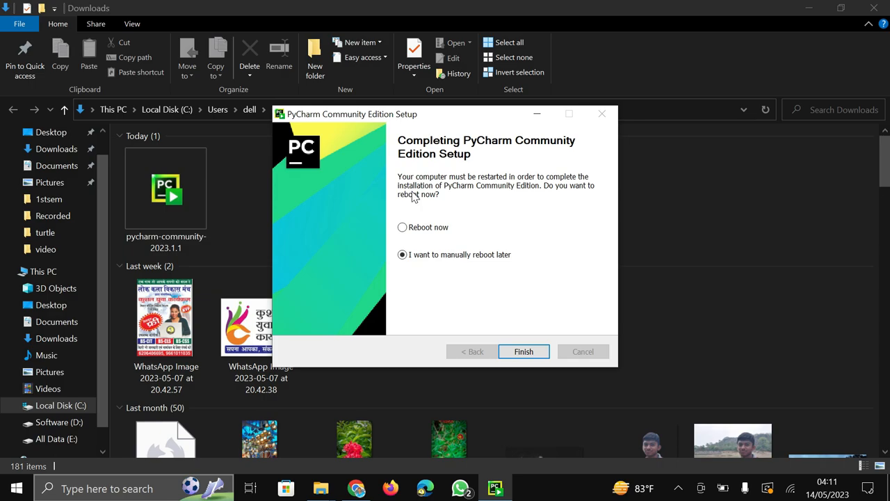
mouse_move(442, 231)
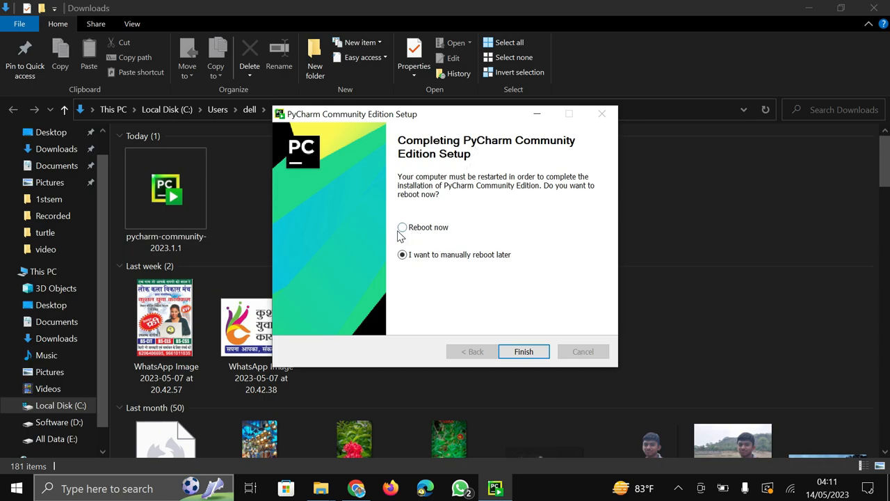
Choose Reboot now and finish setup so the computer restarts immediately.
click(402, 227)
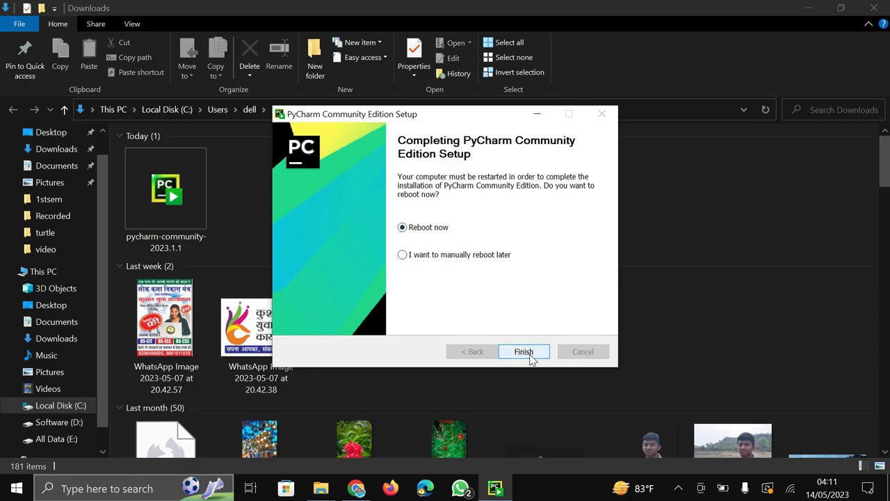
click(523, 351)
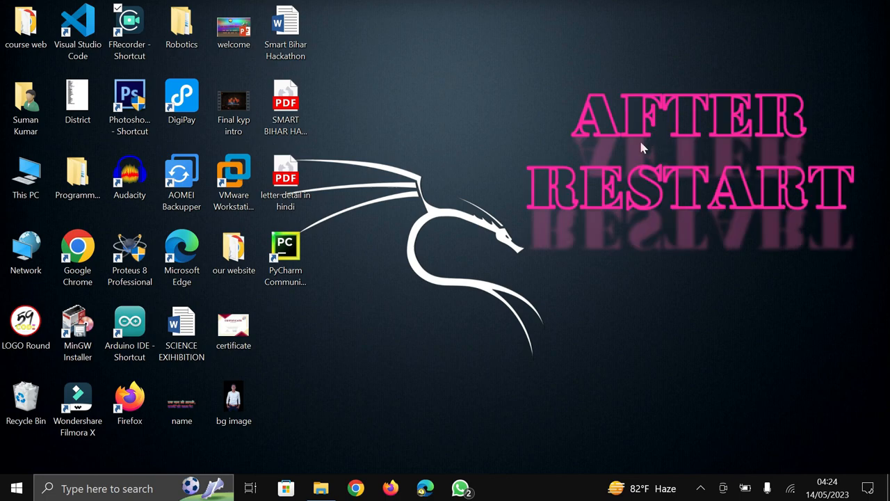
Start PyCharm Community Edition from its desktop shortcut.
click(285, 251)
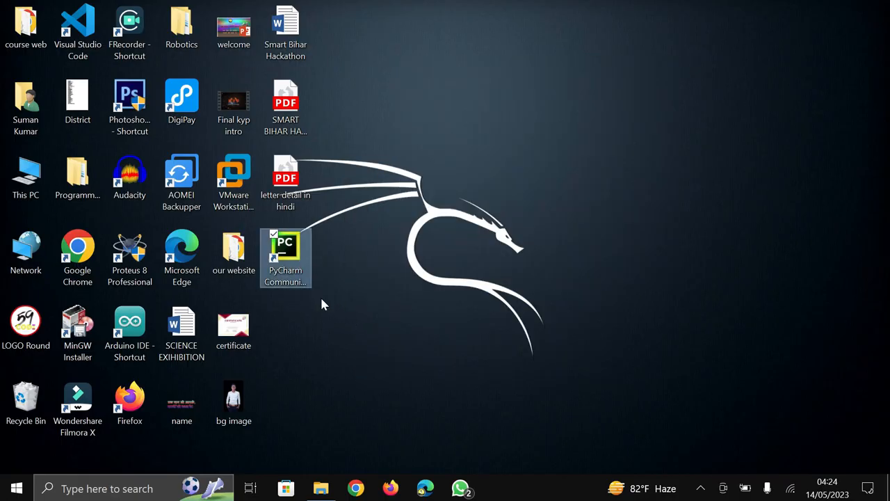
mouse_move(397, 245)
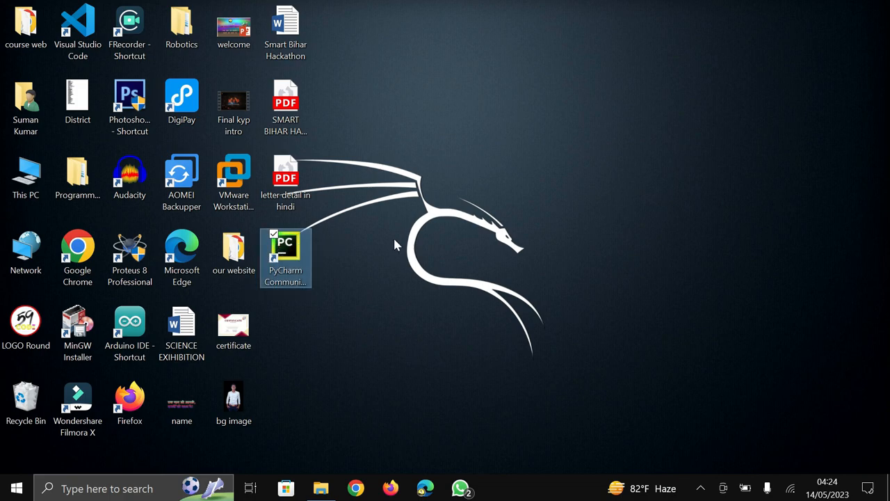
click(285, 248)
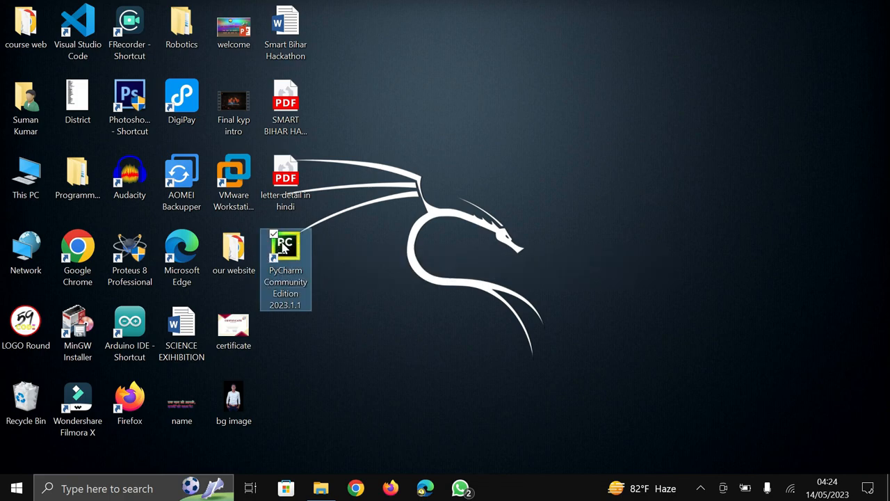
double_click(285, 248)
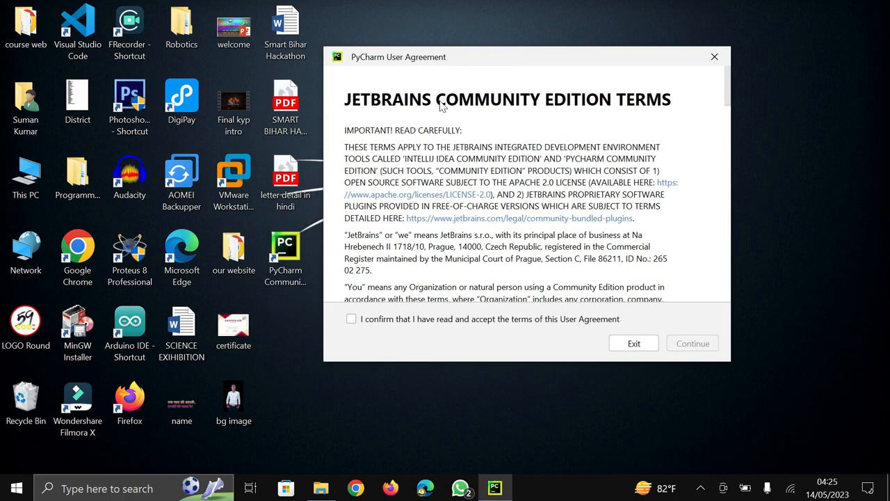
mouse_move(431, 320)
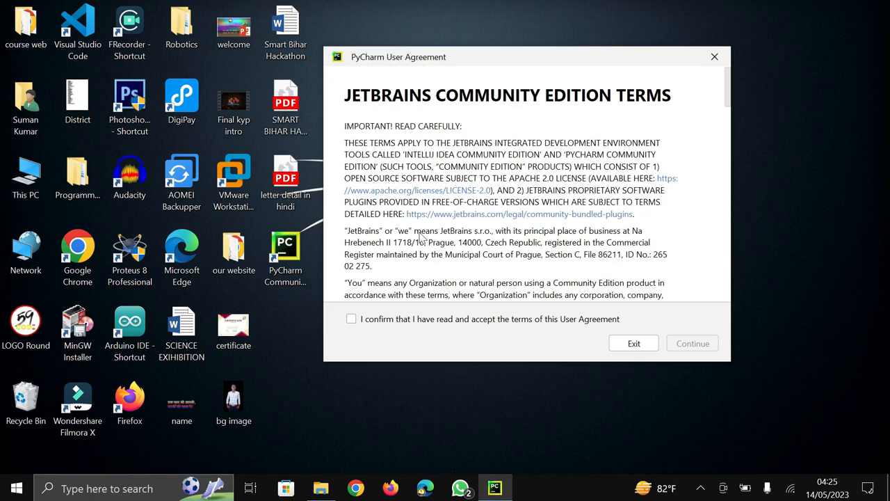
Read through the user agreement, confirm acceptance of the terms and continue.
scroll(down, 3)
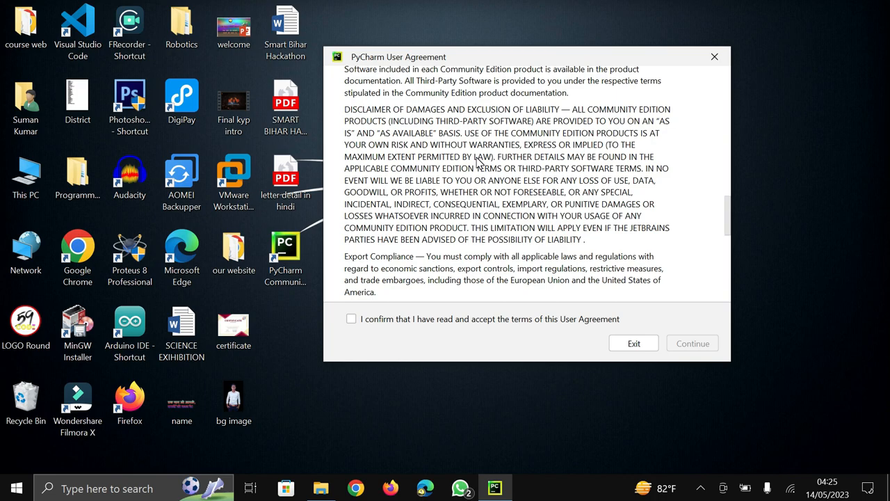
scroll(down, 3)
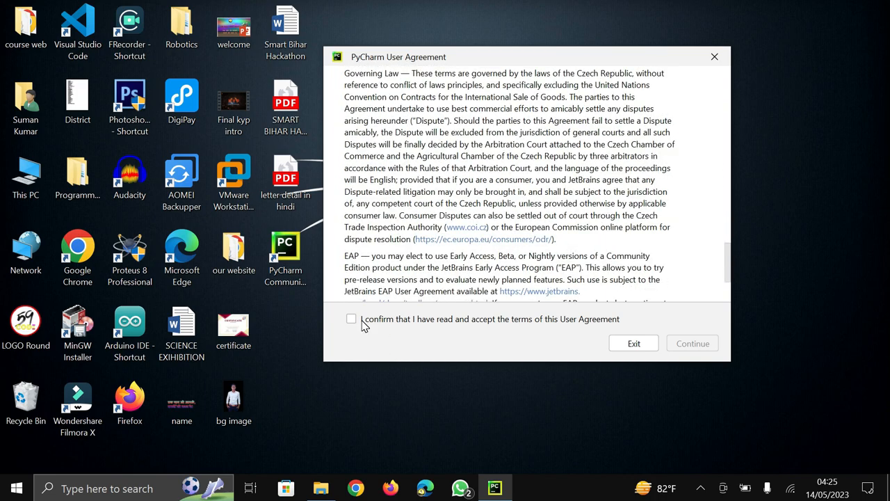
click(351, 318)
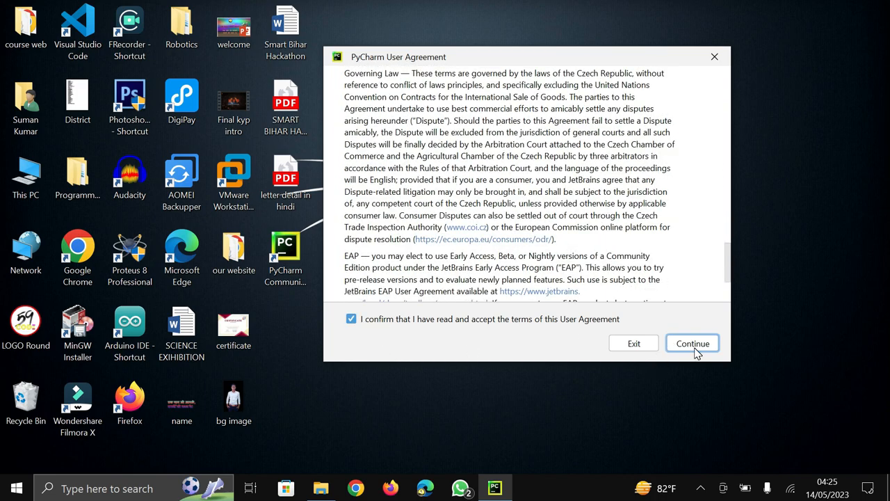
click(693, 342)
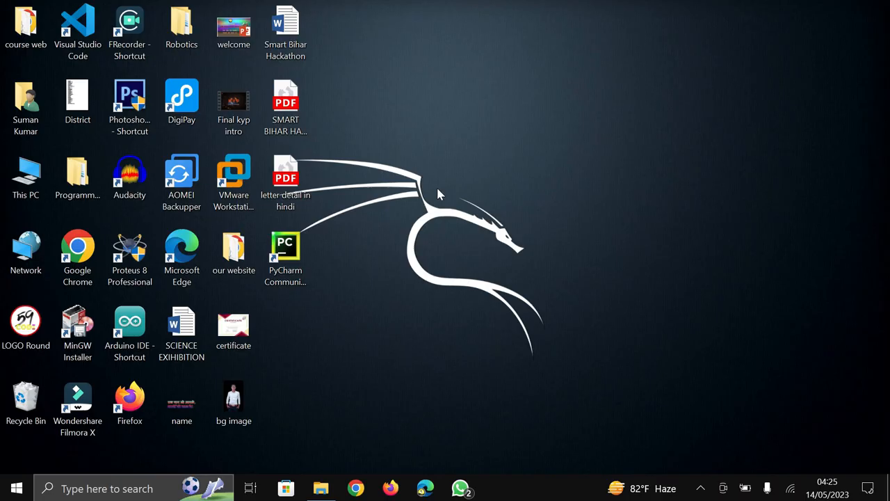
Reopen PyCharm, dismiss the onboarding tour banner and begin a New Project.
double_click(285, 251)
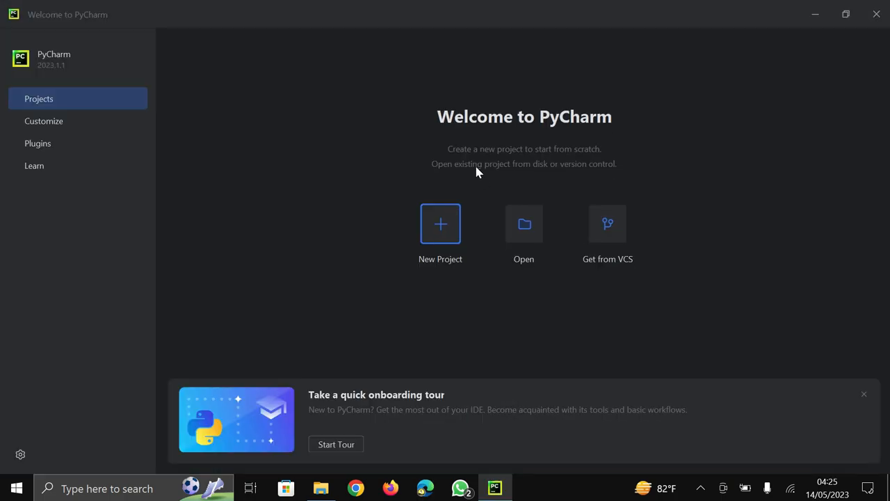
mouse_move(869, 396)
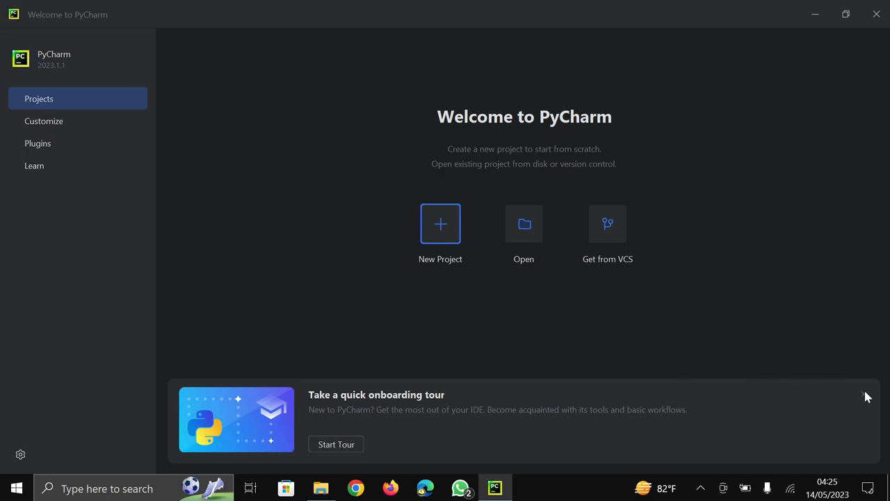
click(867, 397)
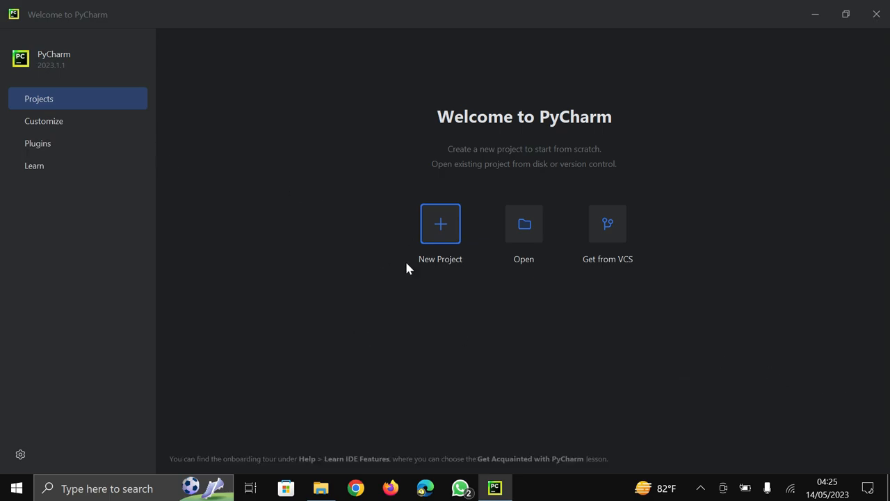
mouse_move(450, 273)
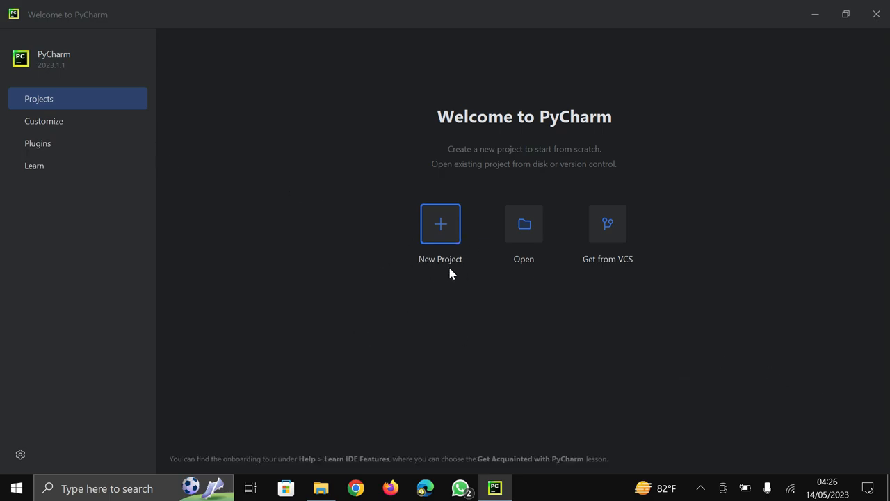
click(439, 223)
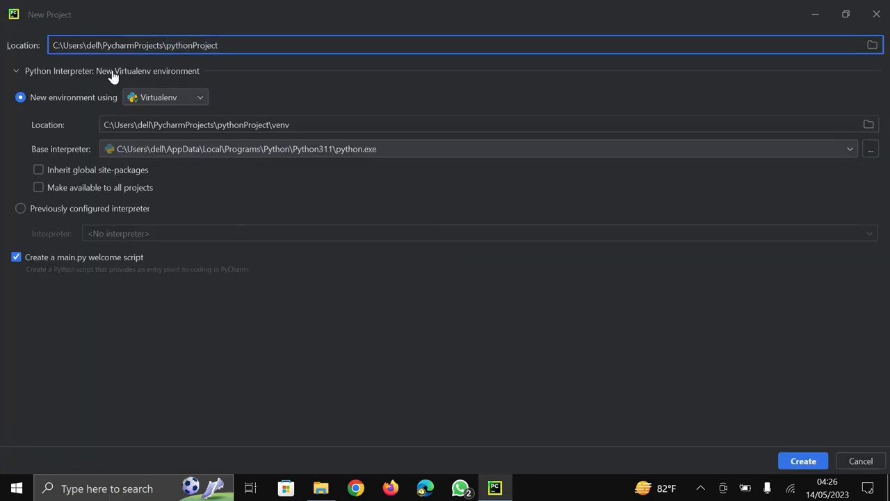
mouse_move(345, 212)
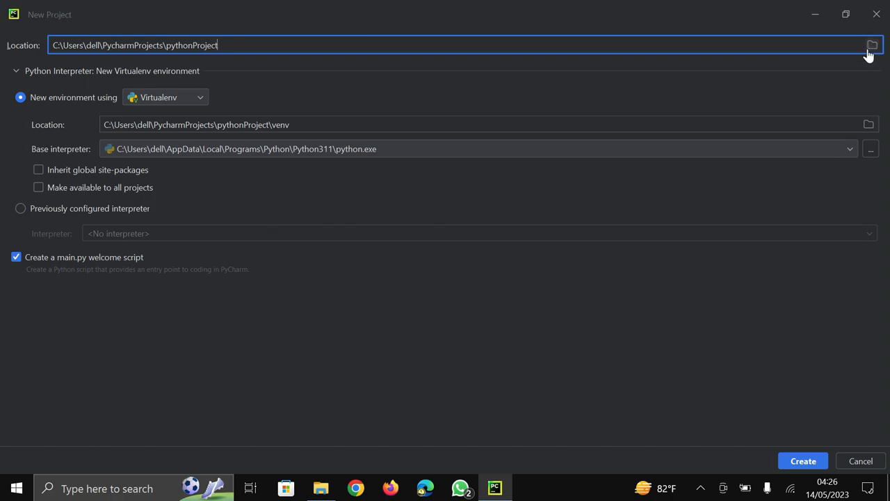
Make a new Pycharm folder under E:\Coding\59code, set it as project location, and create the project.
click(872, 45)
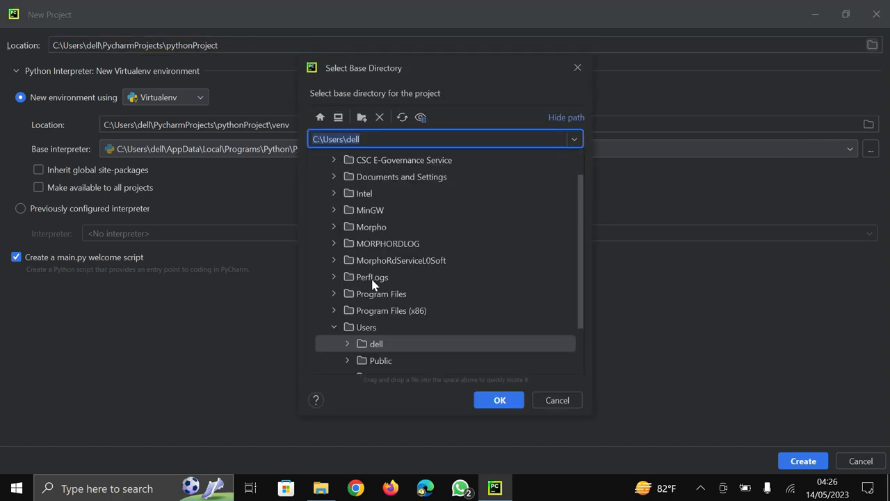
mouse_move(337, 338)
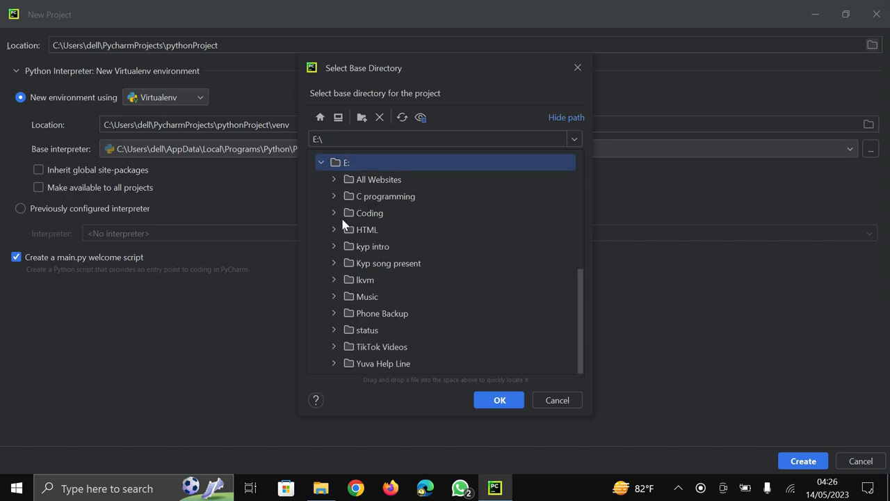
click(334, 213)
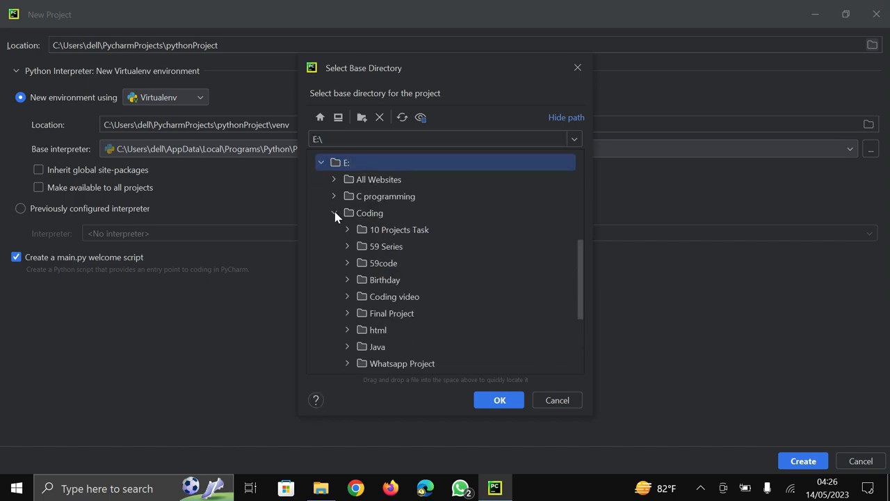
click(370, 213)
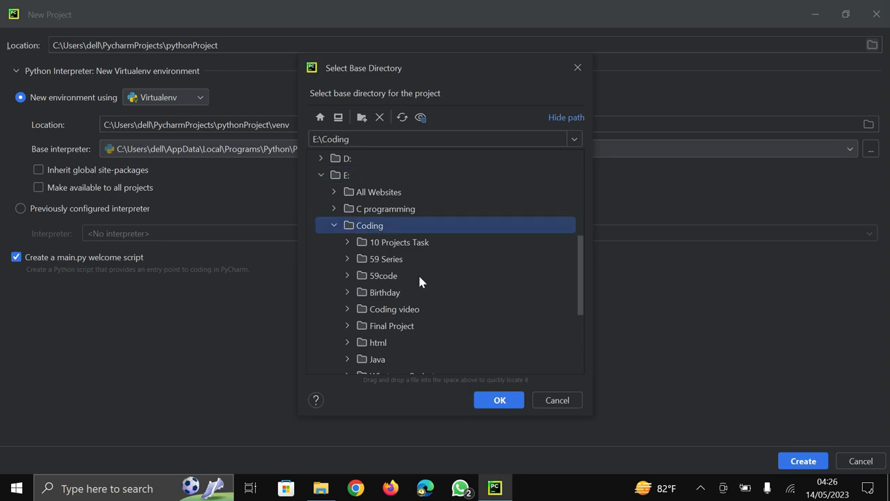
click(362, 117)
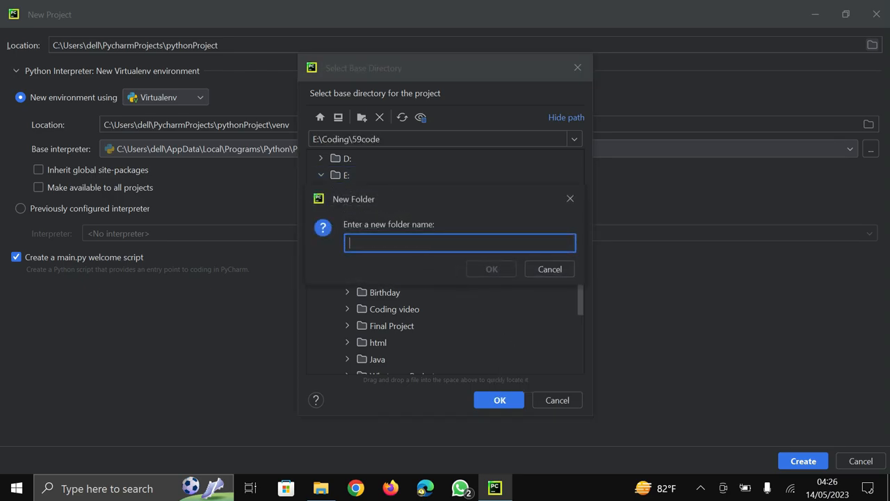
text(Pych)
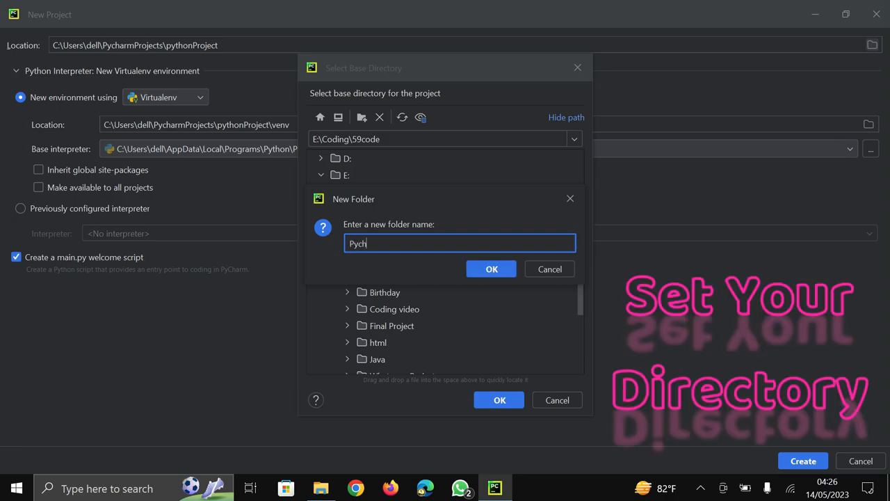
text(arm)
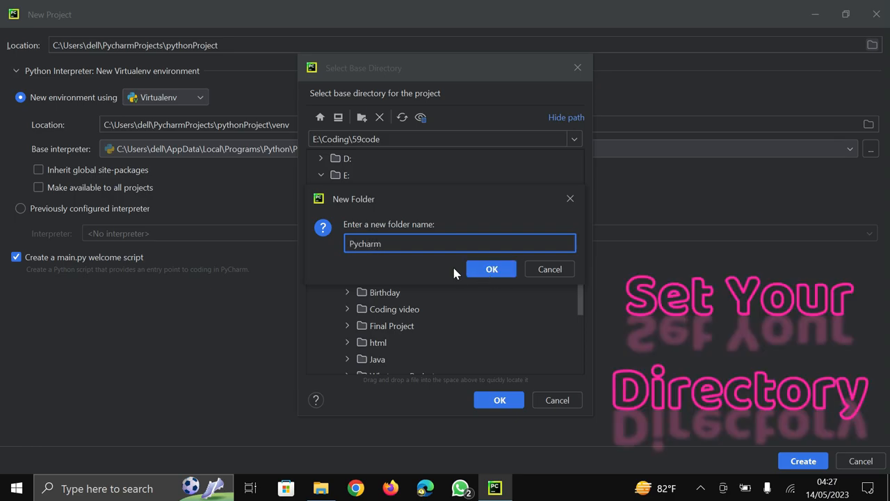
click(492, 270)
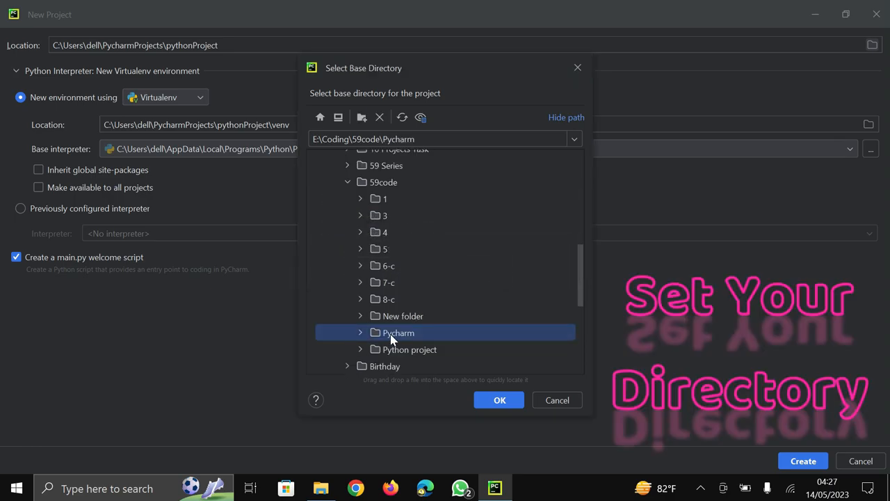
click(498, 400)
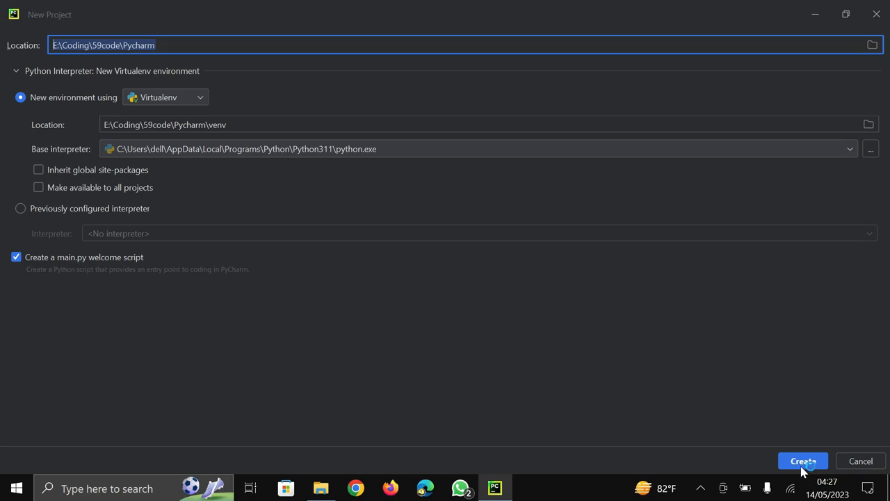
click(803, 462)
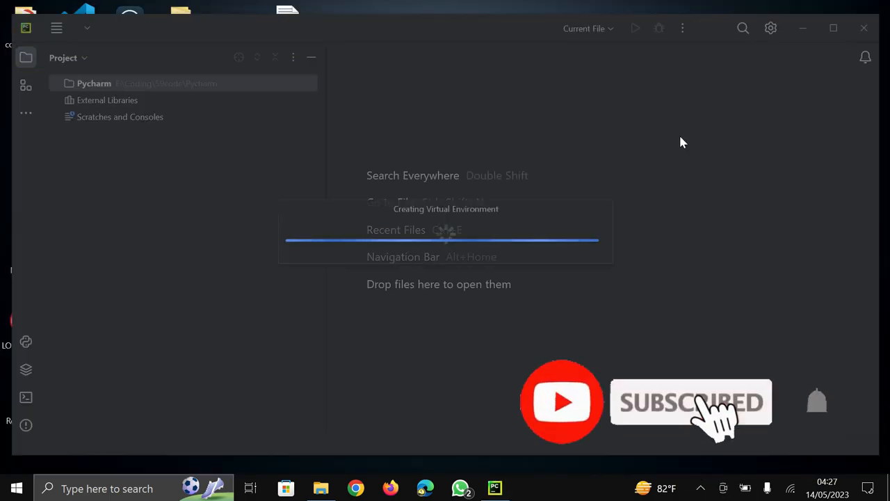
mouse_move(669, 139)
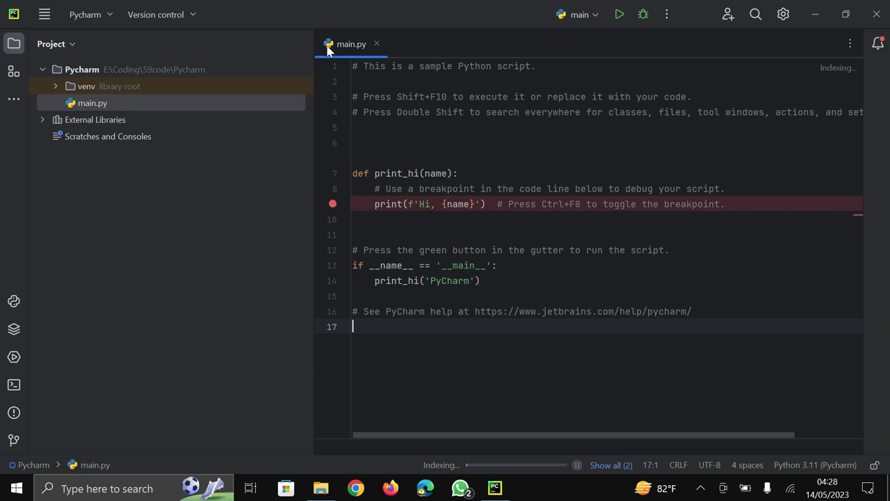
mouse_move(362, 59)
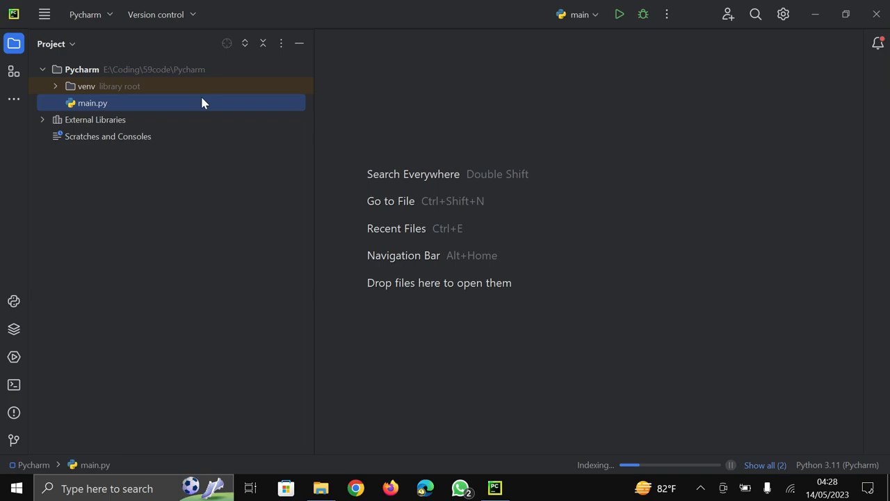
Select the Pycharm project folder after closing main.py.
click(81, 70)
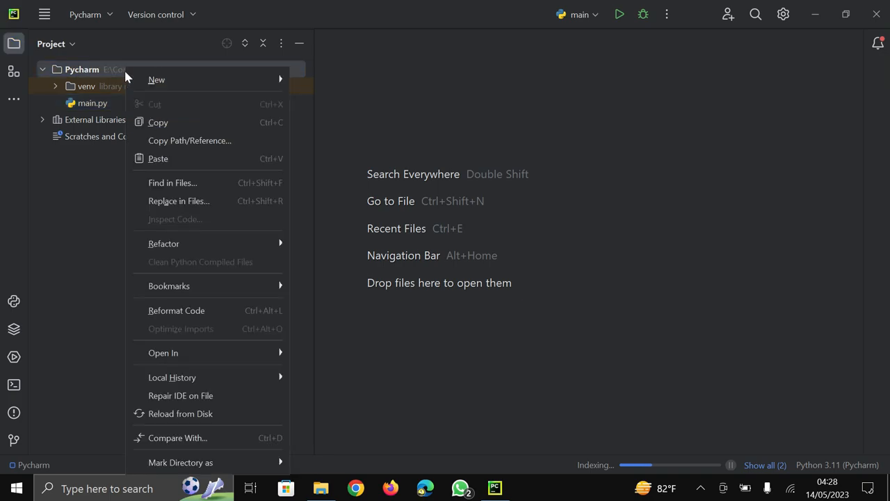
mouse_move(156, 79)
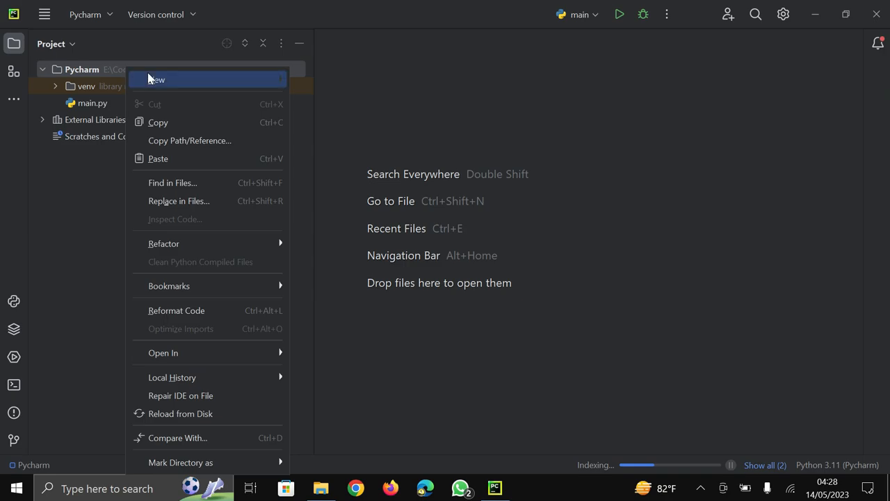
mouse_move(156, 79)
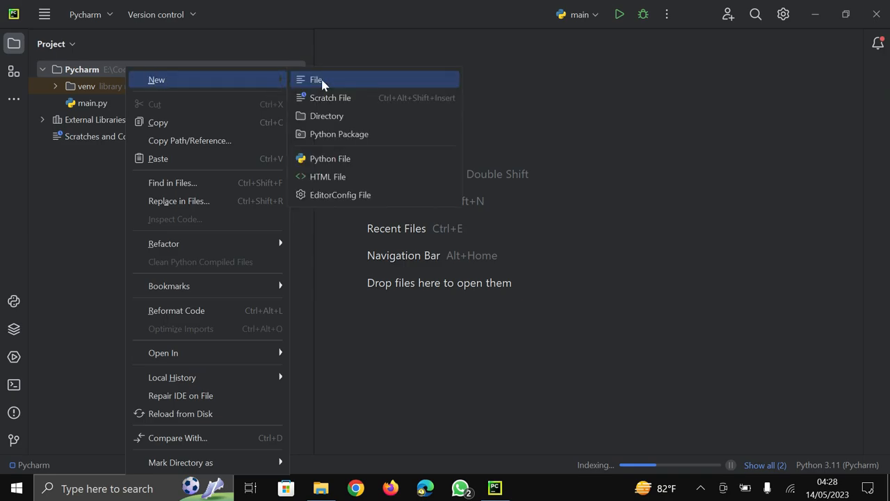
mouse_move(329, 159)
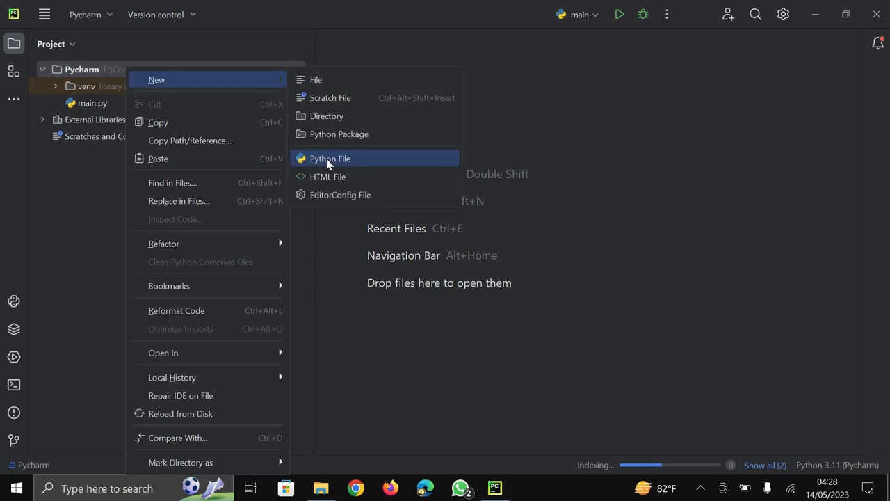
Create a new Python file named firstcode in the Pycharm project.
click(331, 158)
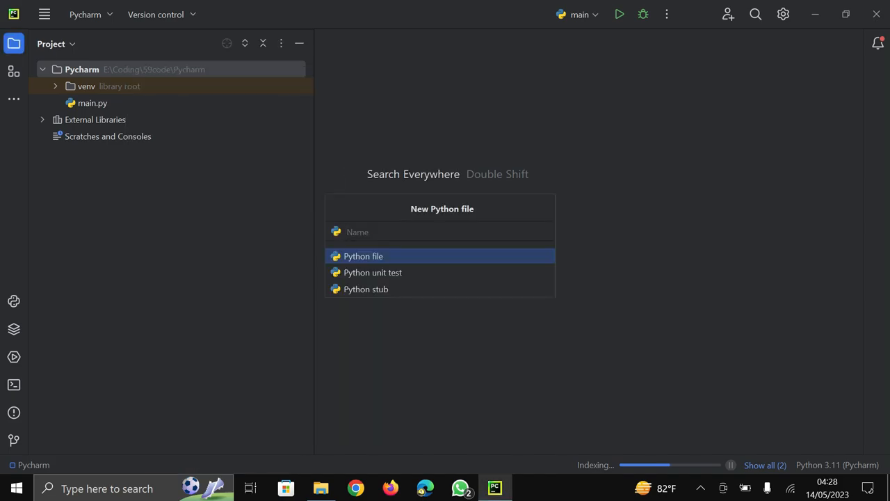
text(firstc)
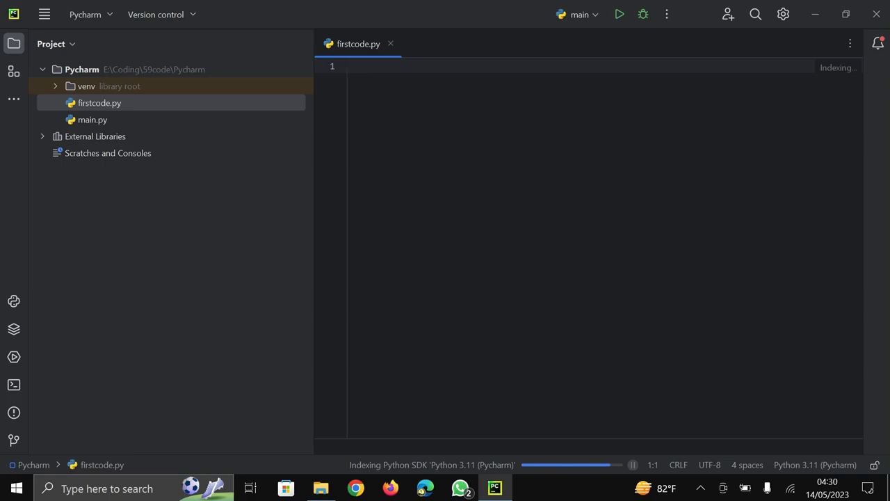
Write the line print("hello Welcome to 59code") in firstcode.py.
text(print()
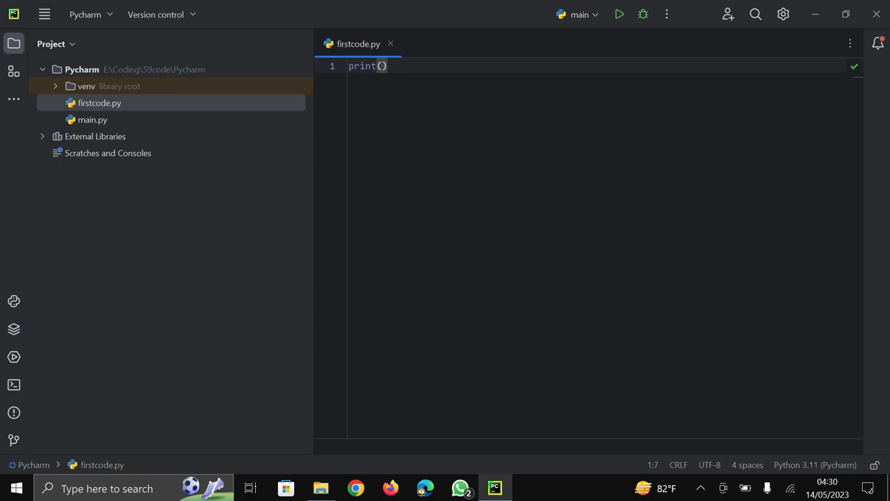
click(381, 65)
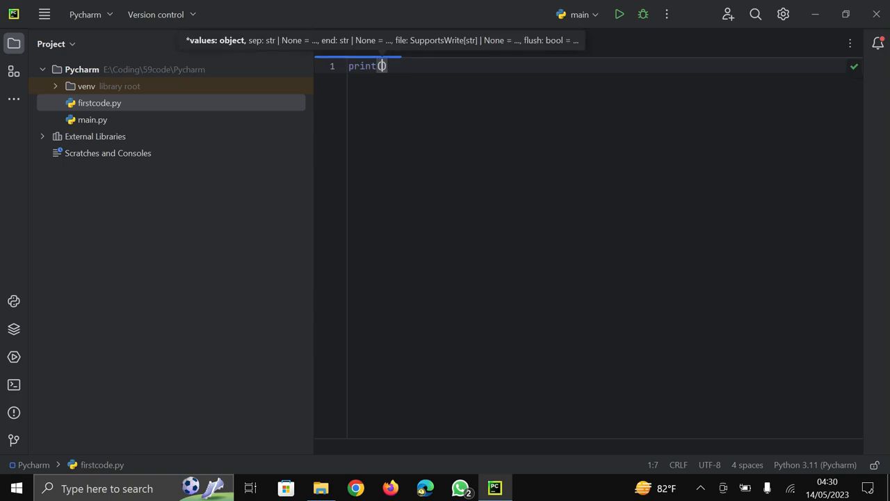
text("")
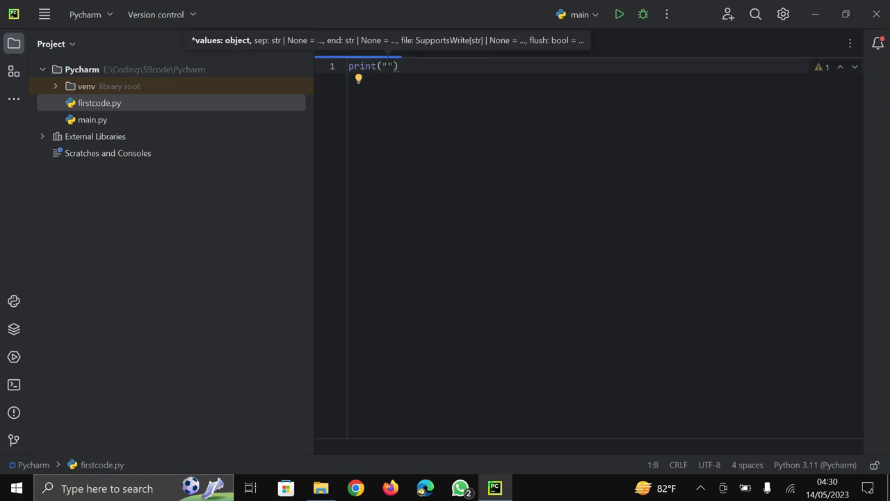
text(h)
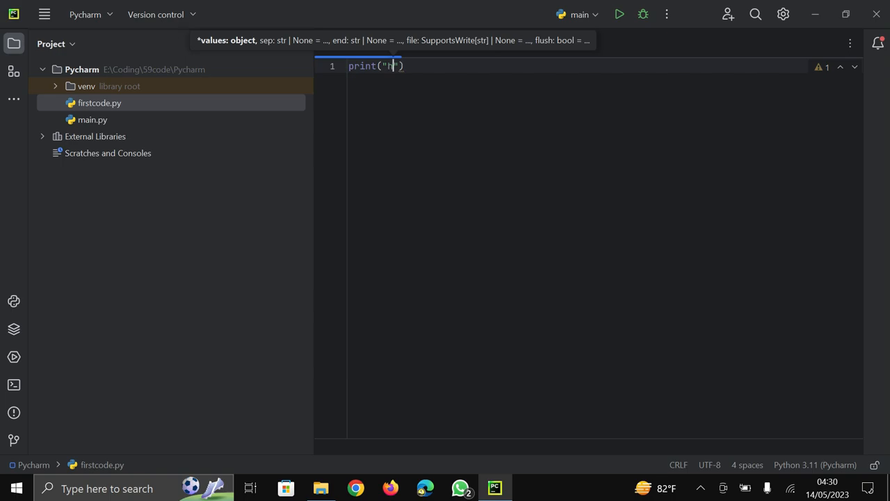
text(ello)
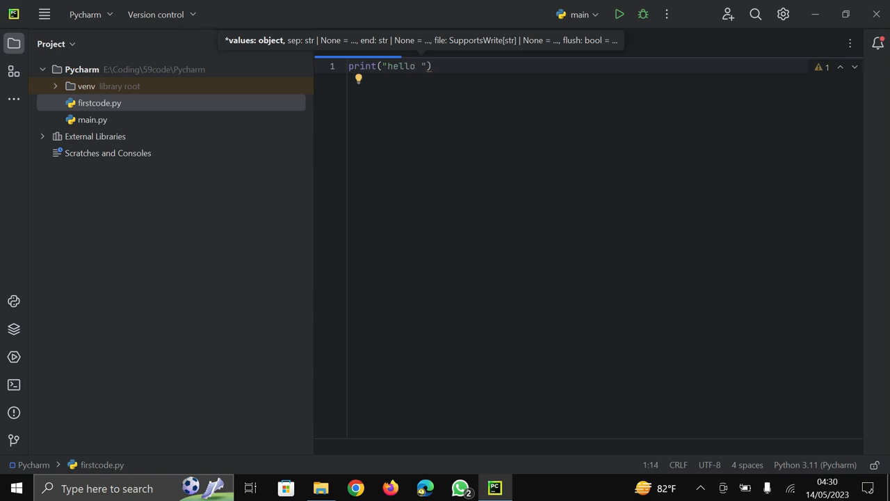
text(We)
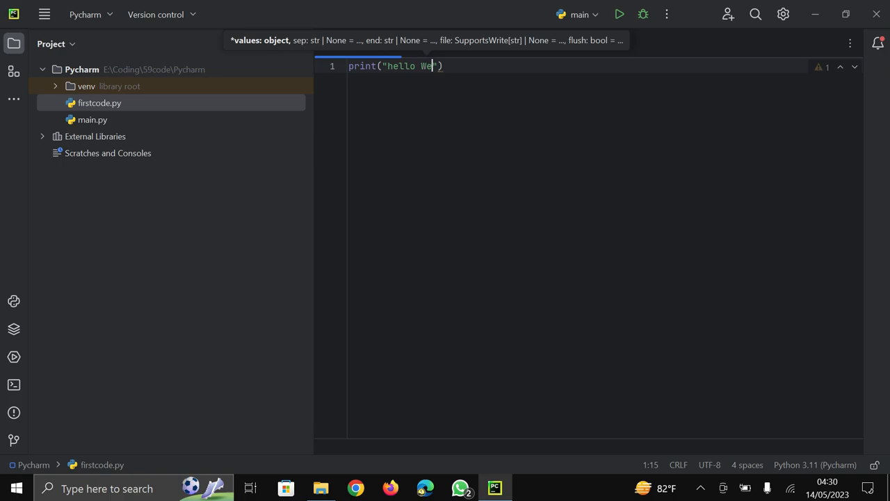
text(lcome)
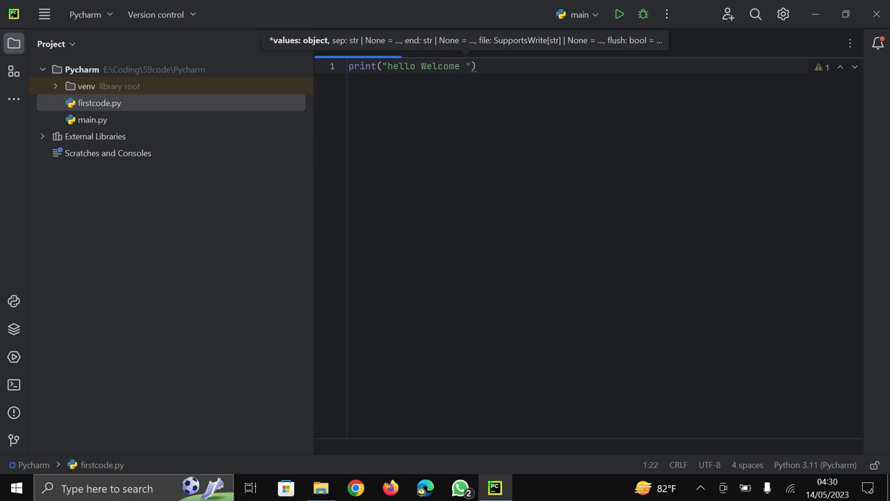
text(to)
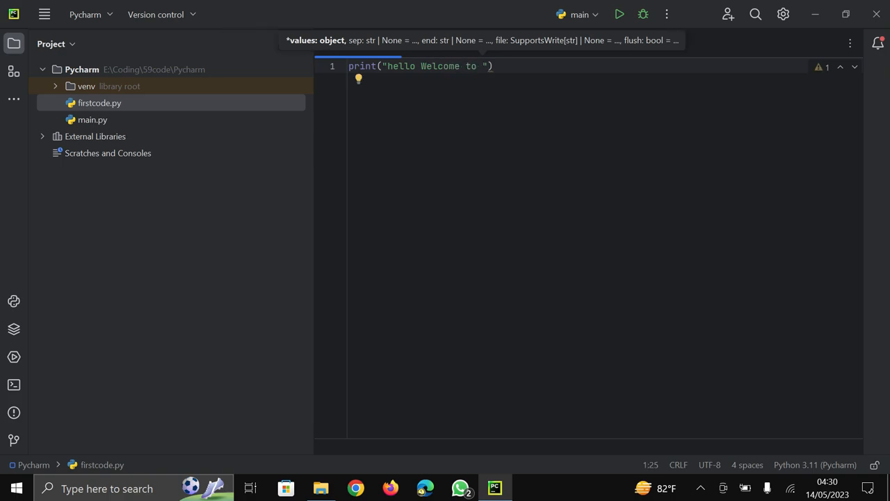
text(59code)
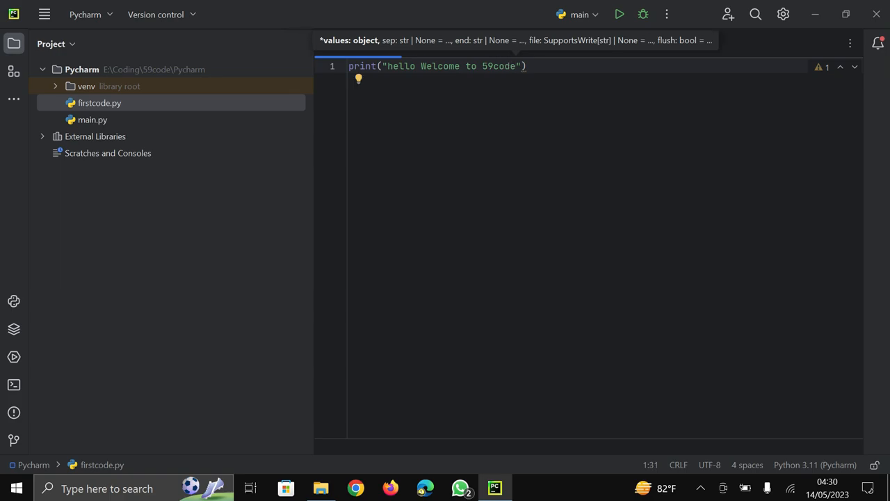
click(420, 67)
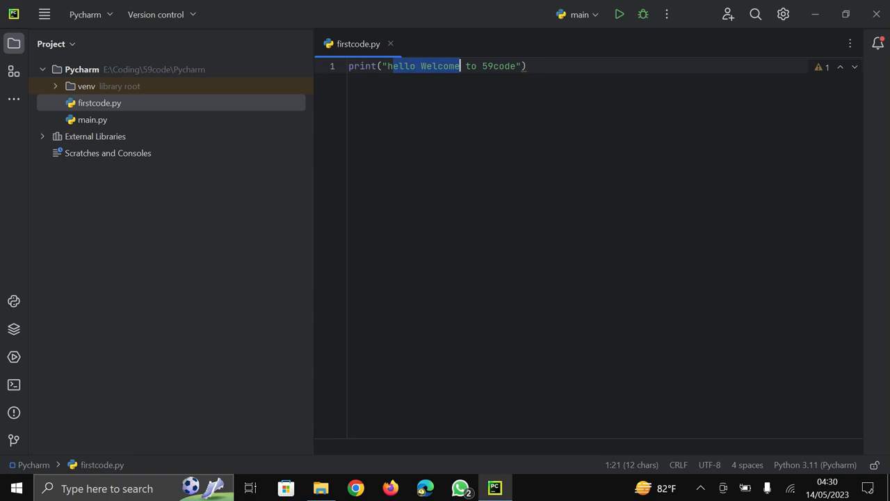
click(526, 67)
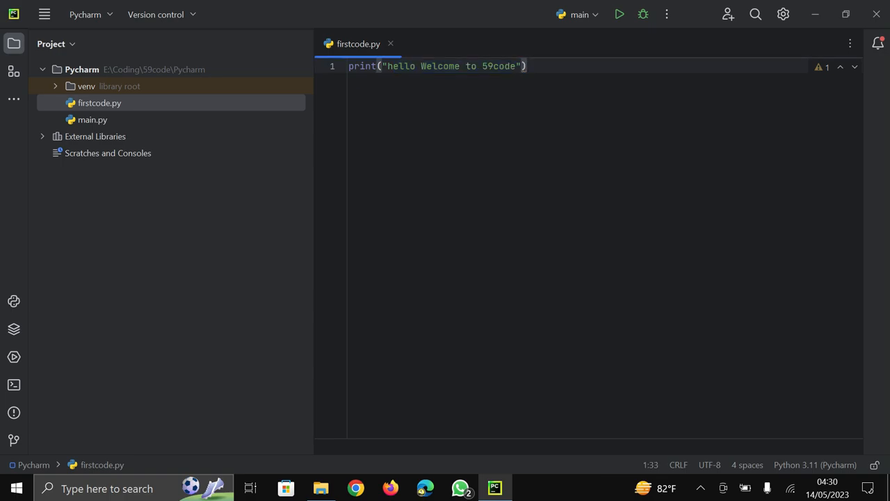
mouse_move(617, 14)
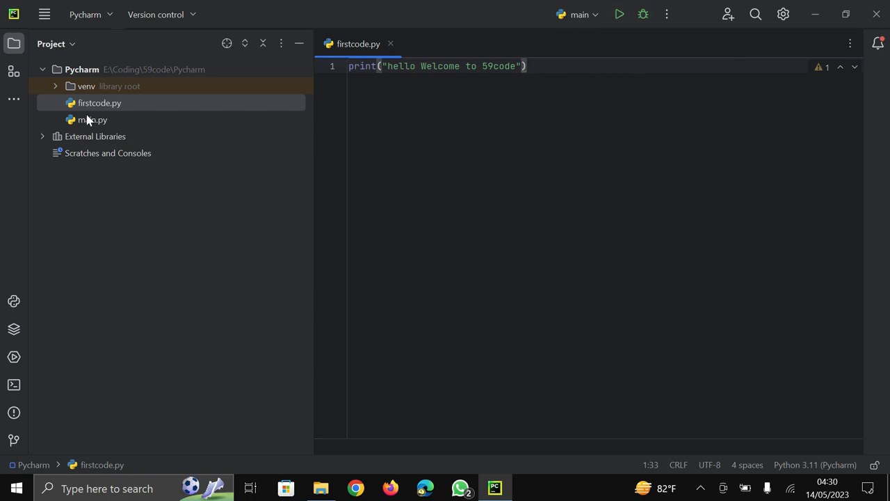
right_click(99, 103)
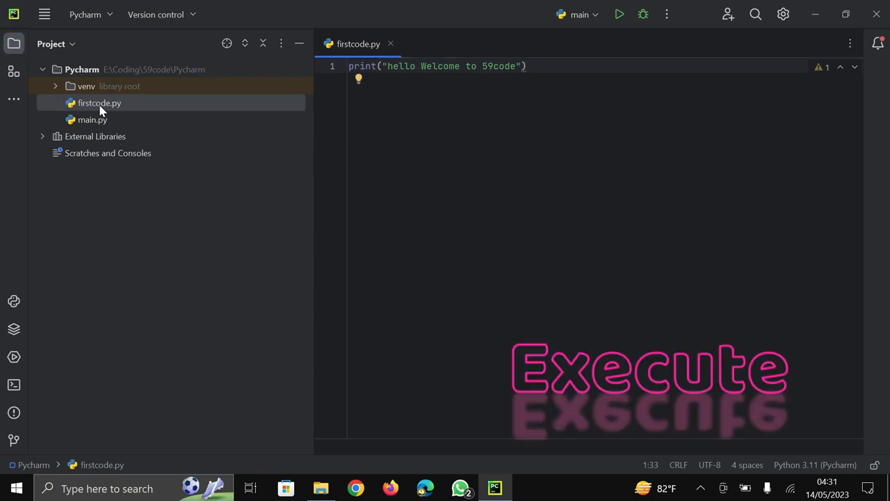
Run firstcode.py from the Project tree so its output appears in the Run panel.
right_click(99, 103)
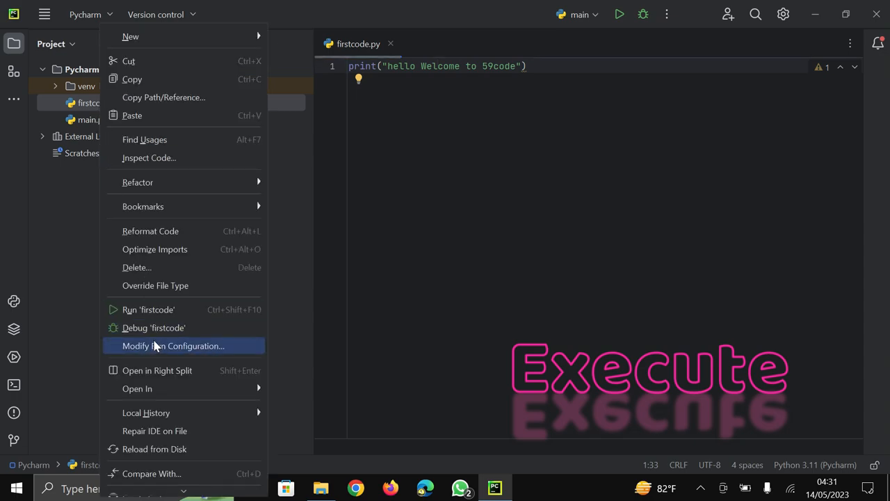
mouse_move(147, 309)
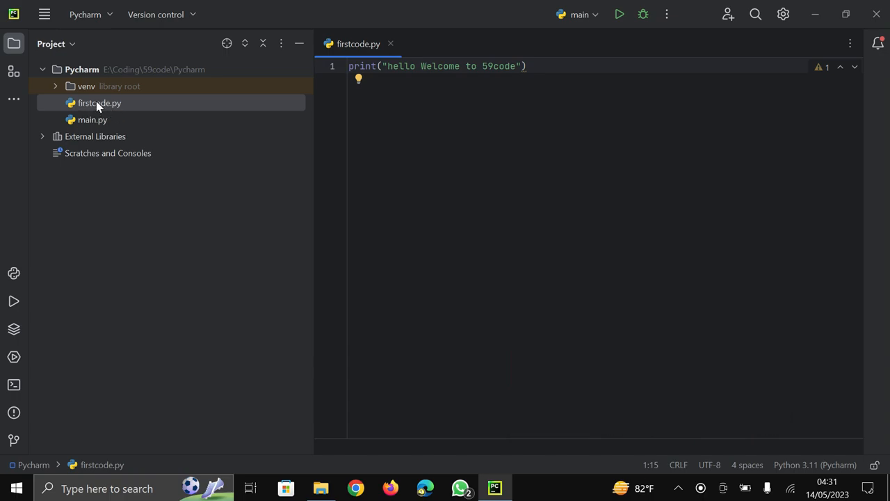
right_click(99, 103)
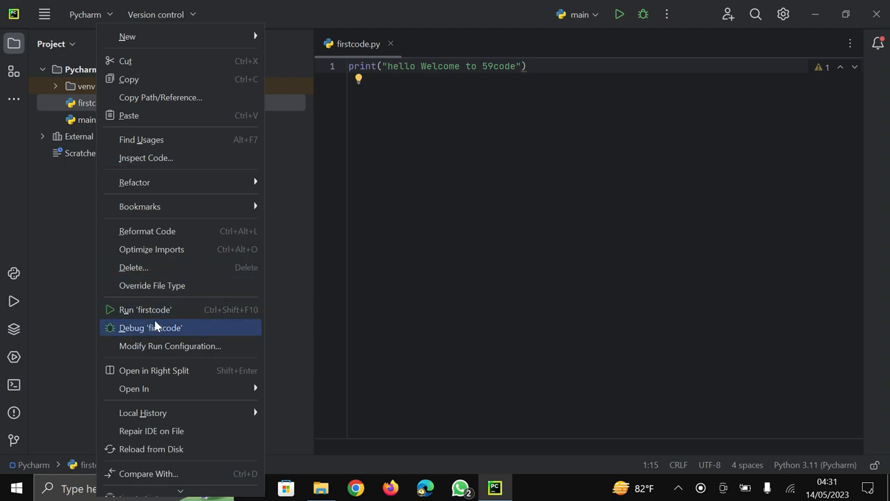
mouse_move(144, 309)
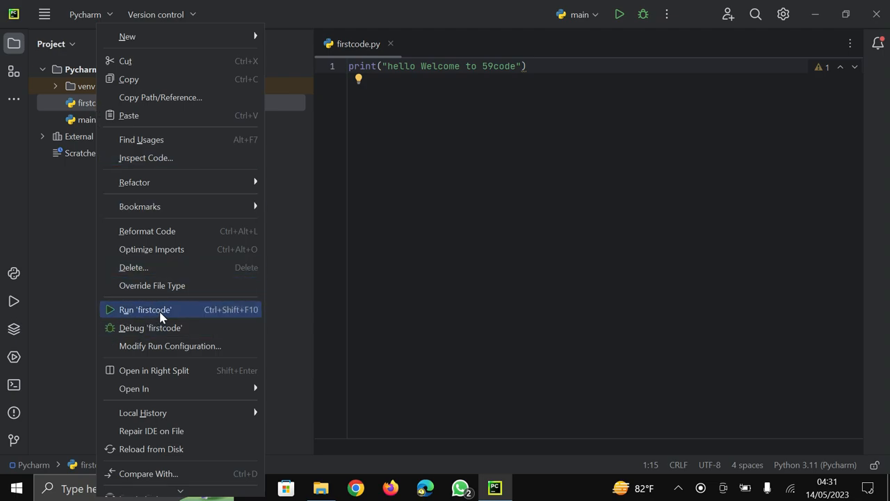
click(145, 309)
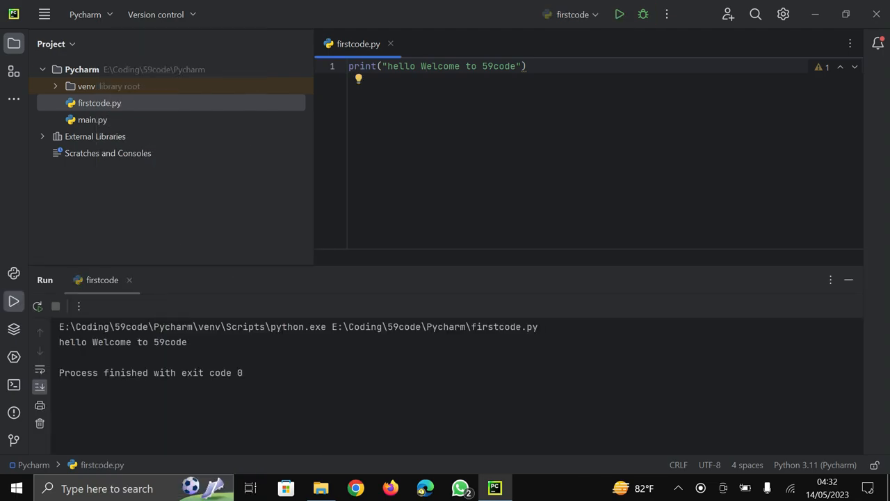